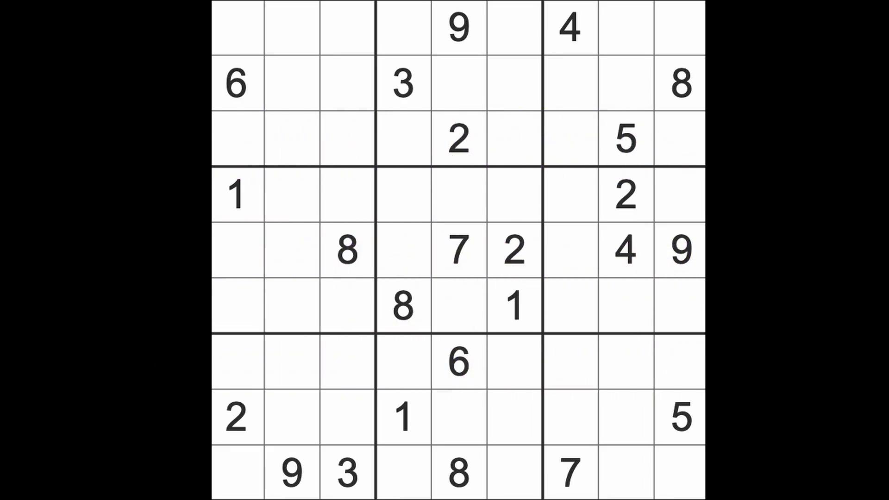
Step: Place an 8 at row 4, column 7 after tracing where the existing 8s sit
{"action": "left_click", "coordinate": [680, 84]}
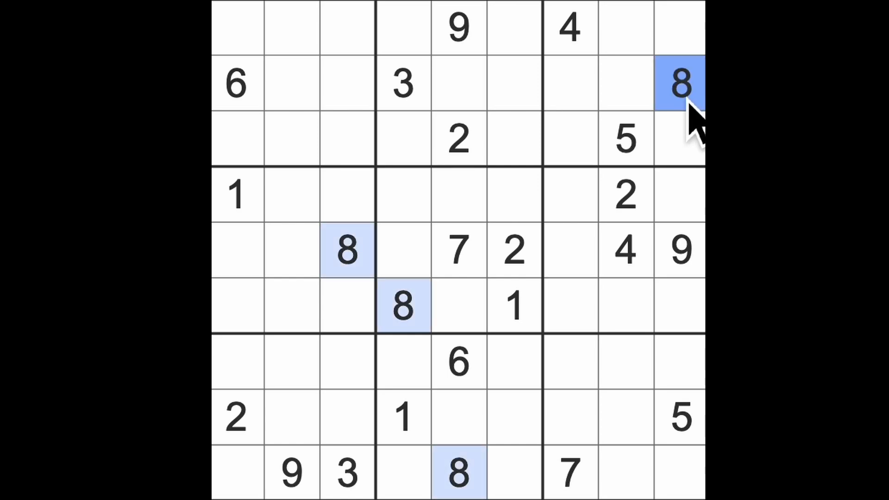
{"action": "left_click", "coordinate": [401, 306]}
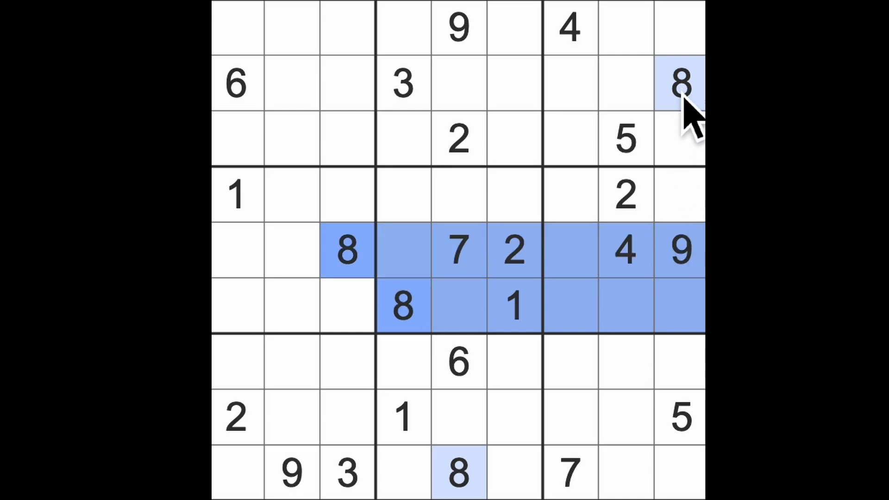
{"action": "left_click", "coordinate": [569, 195]}
{"action": "type", "text": "8"}
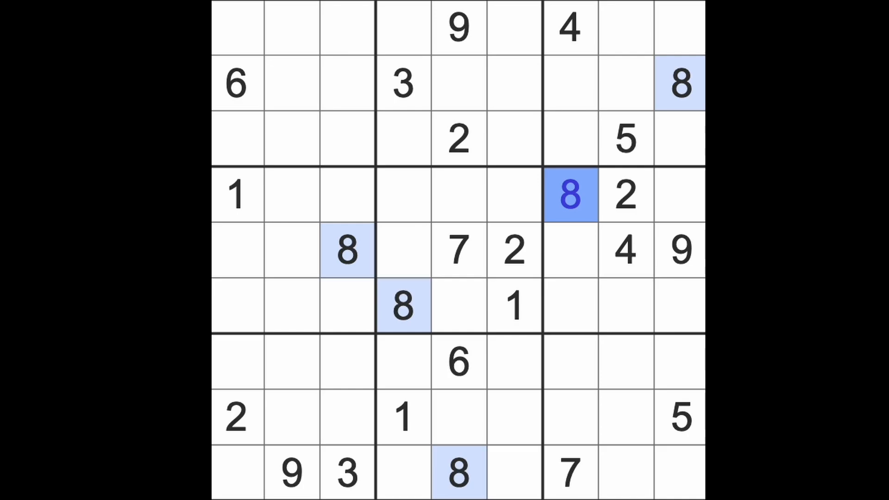
Step: Place a 1 at row 5, column 7 and a 5 at row 6, column 7
{"action": "left_click", "coordinate": [513, 306]}
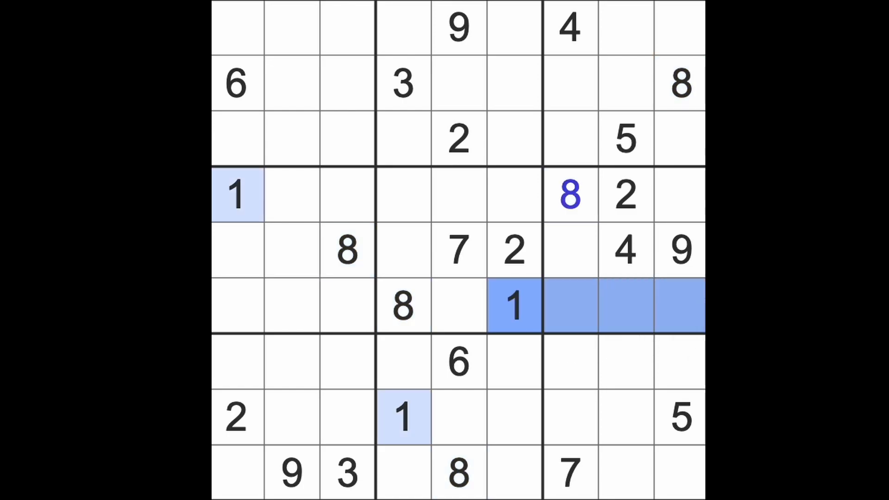
{"action": "left_click", "coordinate": [567, 249]}
{"action": "type", "text": "1"}
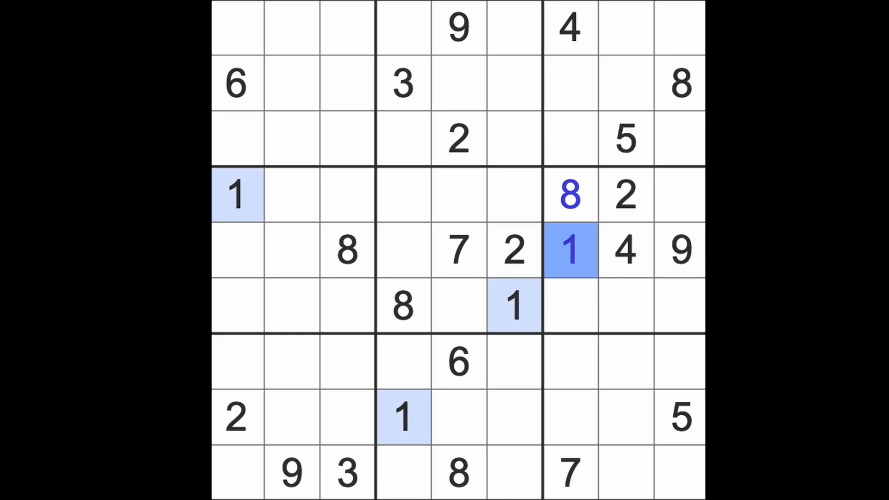
{"action": "mouse_move", "coordinate": [649, 295]}
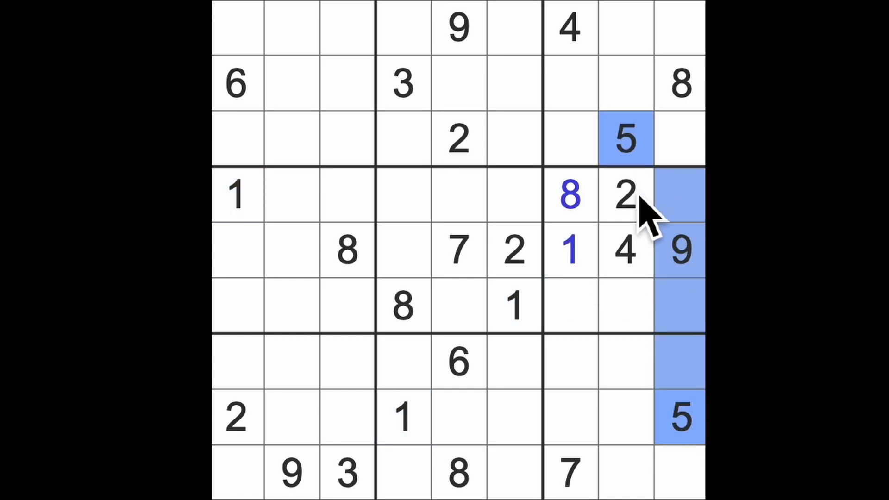
{"action": "left_click", "coordinate": [569, 307]}
{"action": "type", "text": "5"}
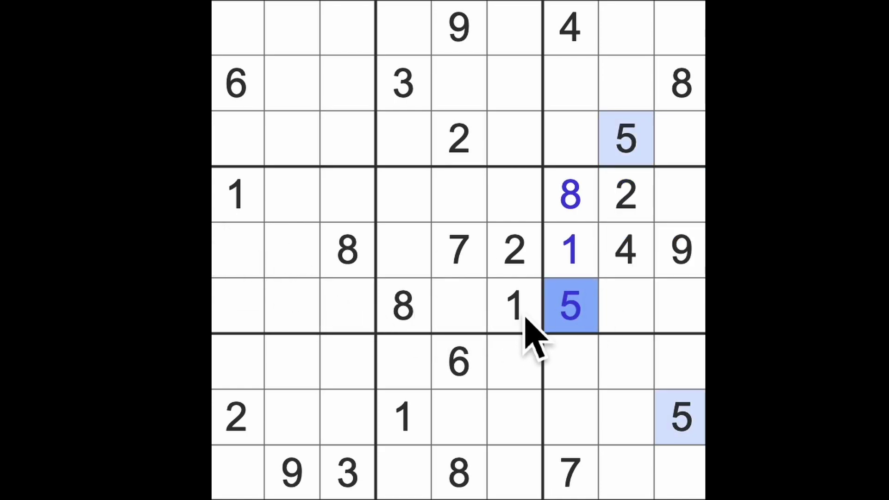
{"action": "mouse_move", "coordinate": [569, 346]}
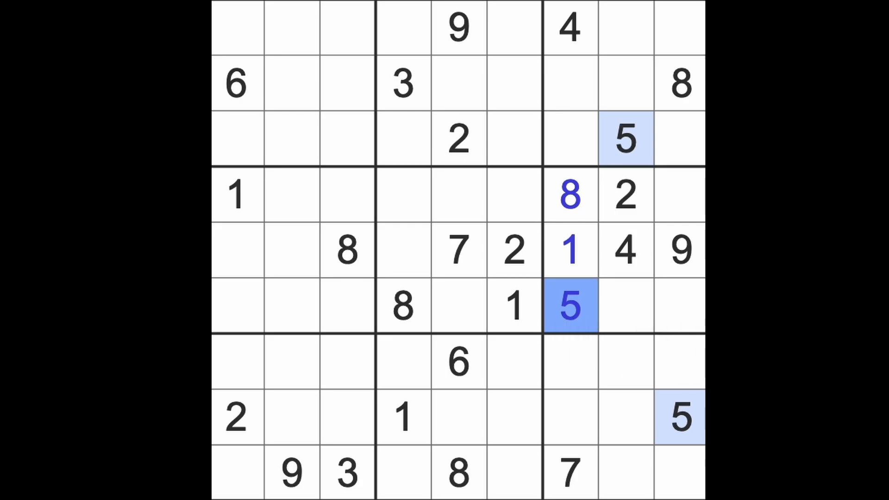
{"action": "left_click", "coordinate": [678, 195]}
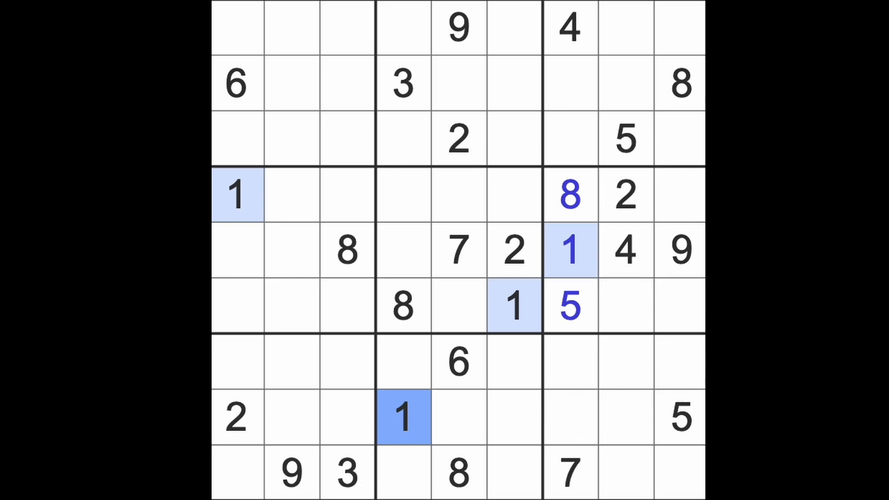
Step: Place a 1 at row 2, column 5 after checking which columns already hold a 1
{"action": "left_click", "coordinate": [403, 29]}
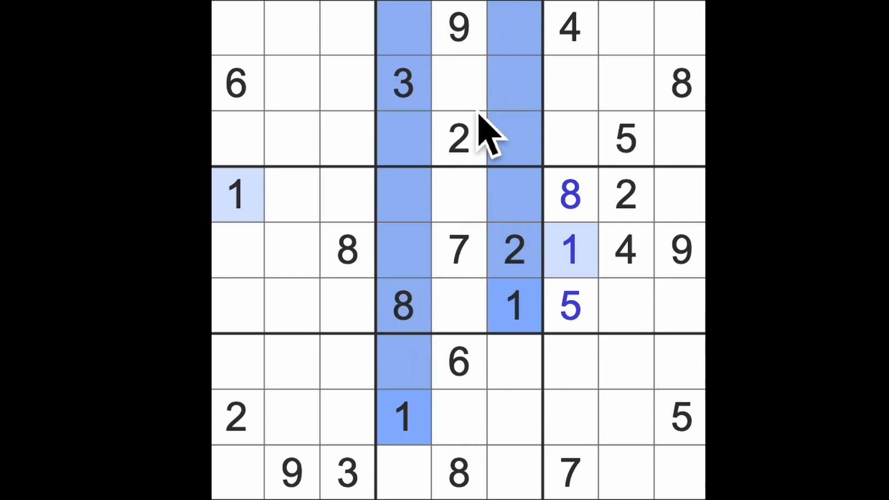
{"action": "left_click", "coordinate": [459, 84]}
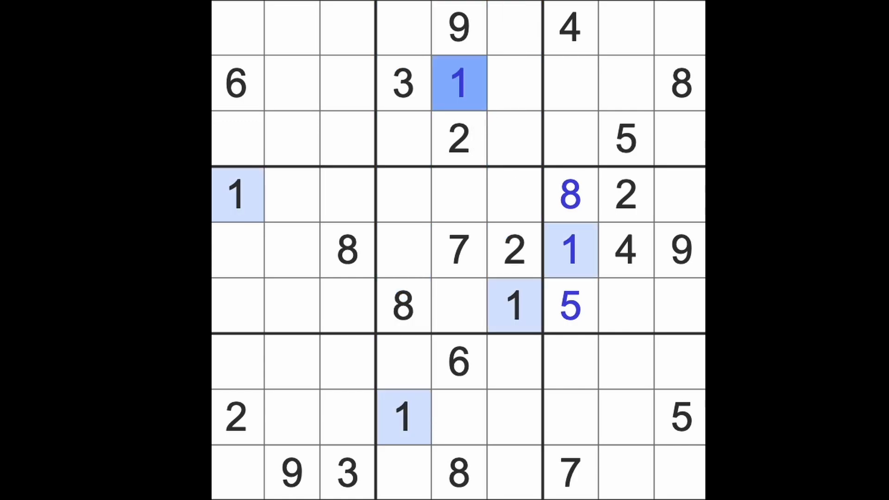
{"action": "left_click", "coordinate": [623, 473]}
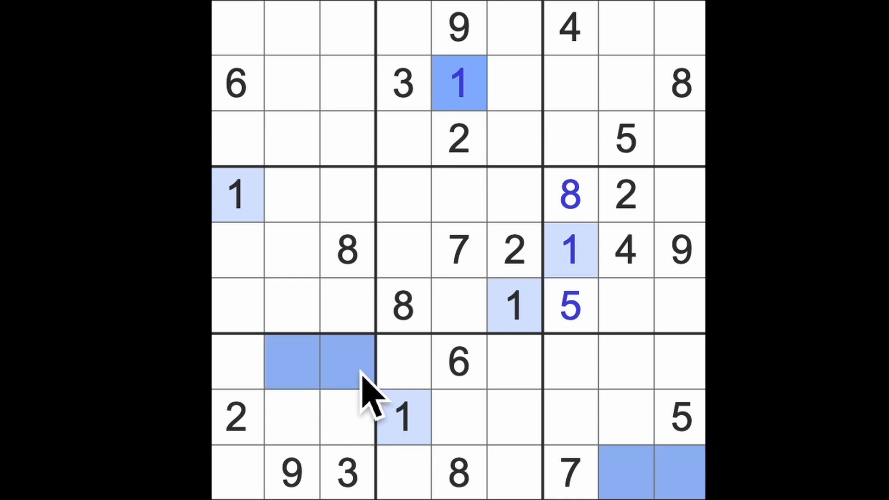
{"action": "mouse_move", "coordinate": [476, 385]}
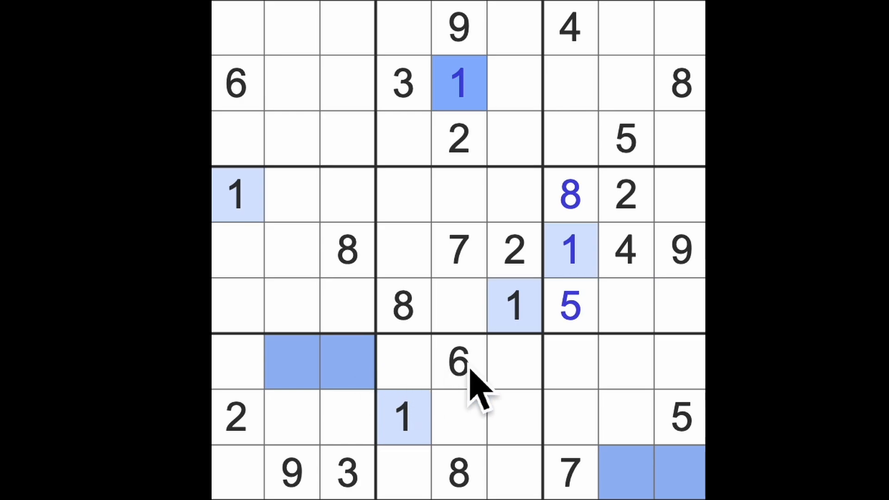
Step: Trace the given 2s and 3s across the grid to scout the next placements
{"action": "left_click", "coordinate": [515, 251]}
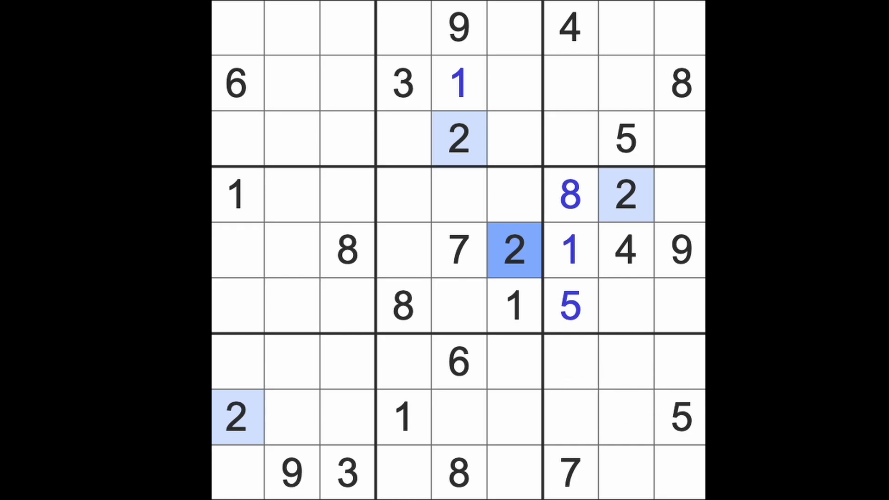
{"action": "mouse_move", "coordinate": [623, 307]}
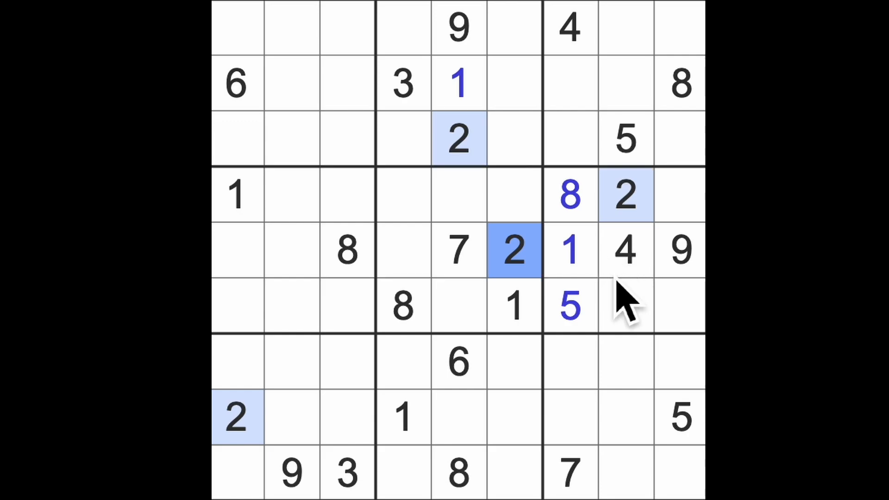
{"action": "left_click", "coordinate": [401, 83]}
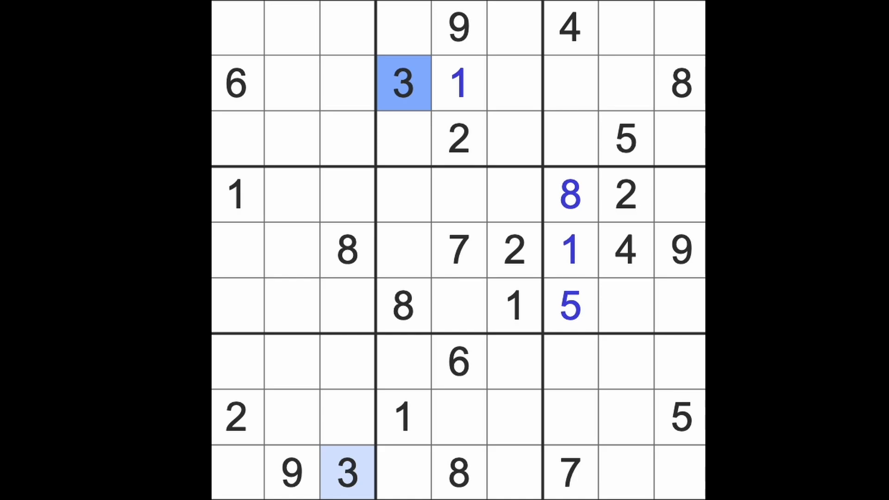
{"action": "left_click", "coordinate": [238, 250]}
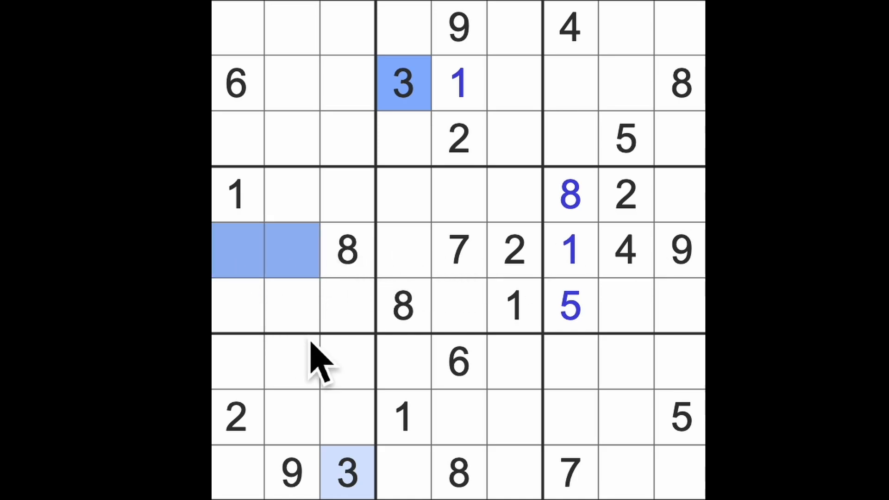
{"action": "mouse_move", "coordinate": [601, 408]}
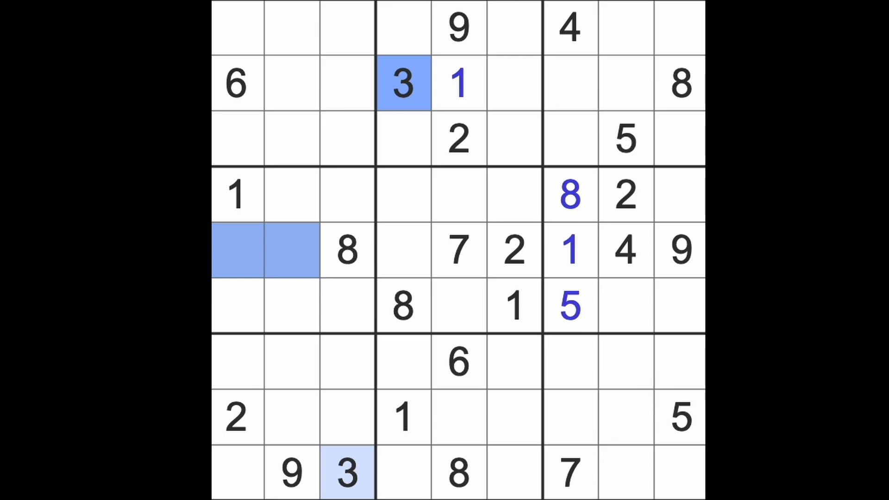
{"action": "mouse_move", "coordinate": [630, 294]}
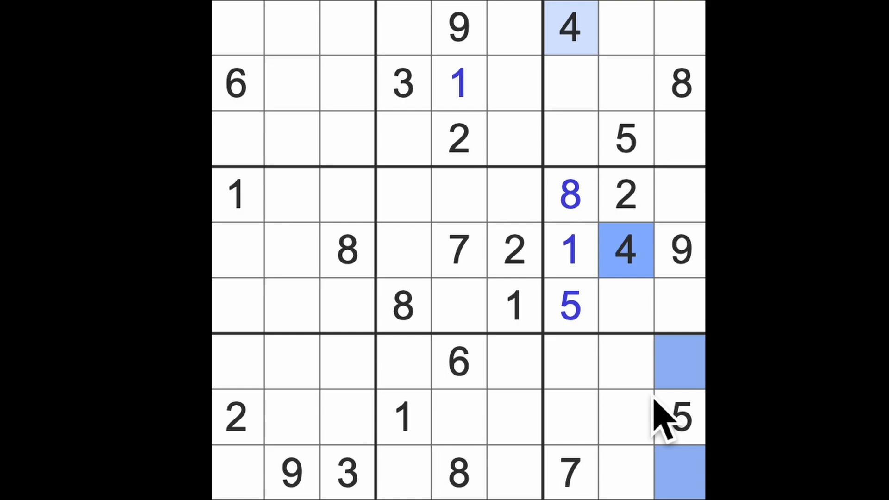
Step: Place a 5 at row 4, column 5 after tracing where the 5s already sit
{"action": "left_click", "coordinate": [569, 306]}
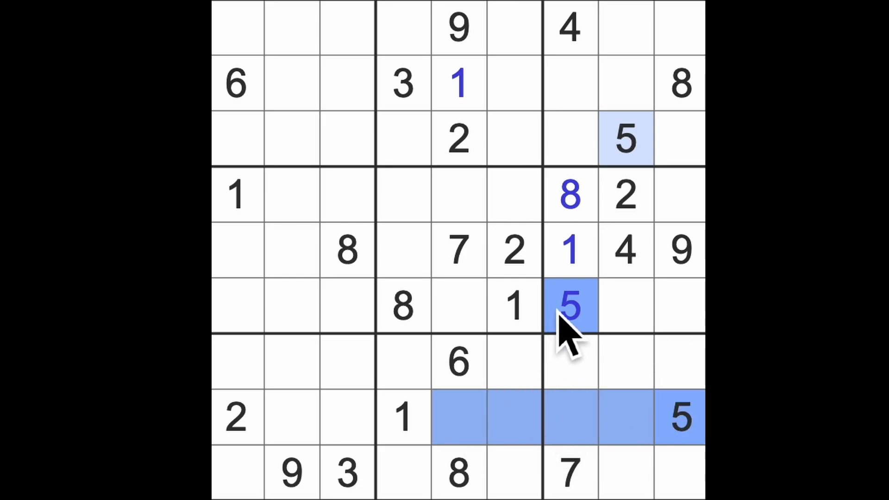
{"action": "left_click", "coordinate": [459, 195]}
{"action": "type", "text": "5"}
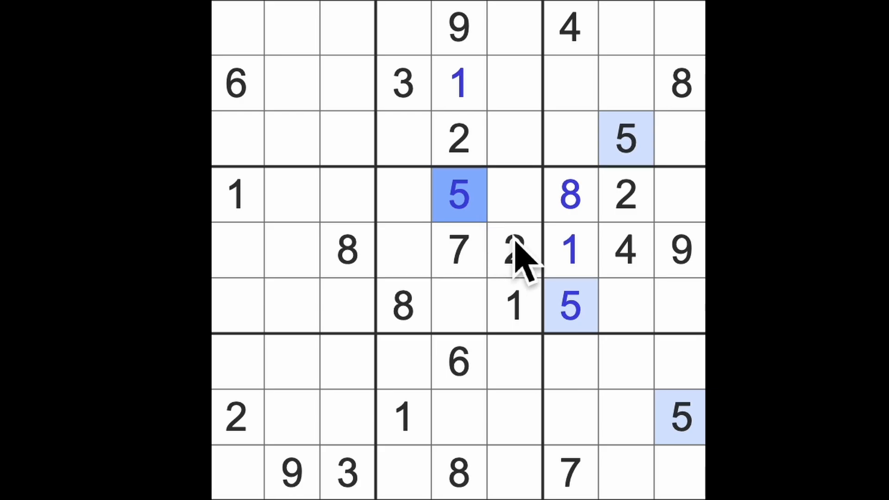
{"action": "left_click", "coordinate": [458, 305]}
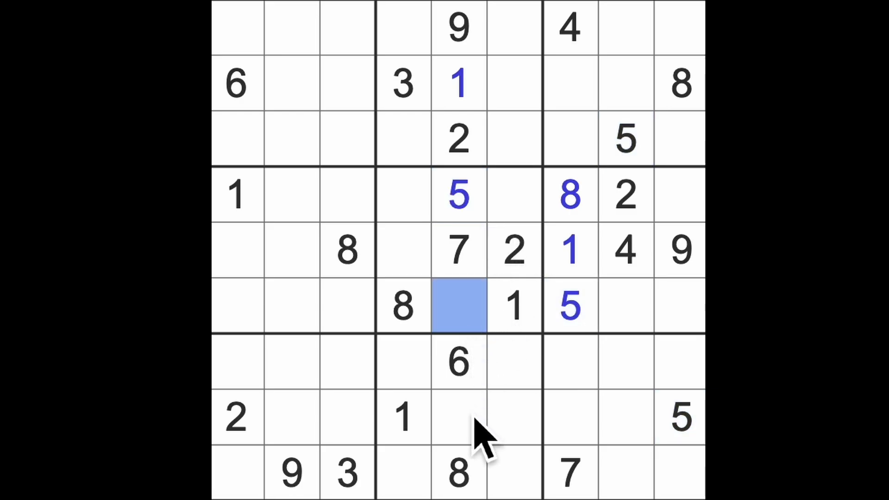
Step: Examine the centre column and mark candidate cells in the middle-left box
{"action": "left_click", "coordinate": [460, 417]}
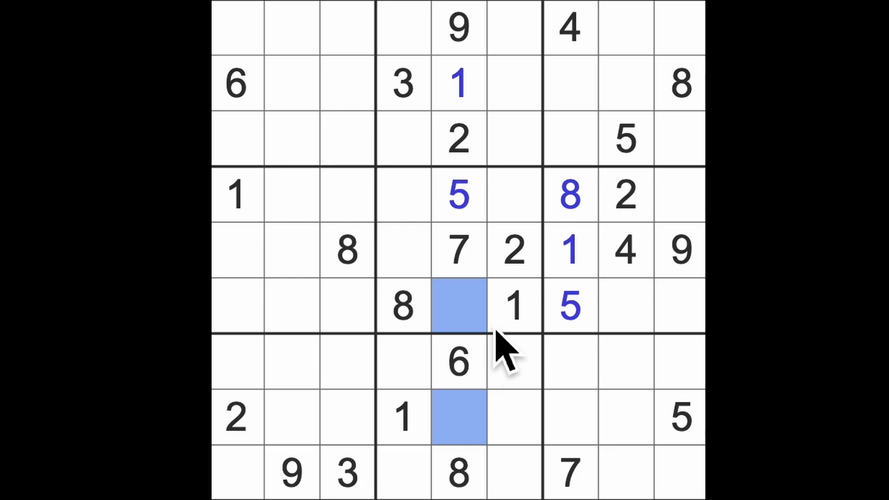
{"action": "mouse_move", "coordinate": [505, 363]}
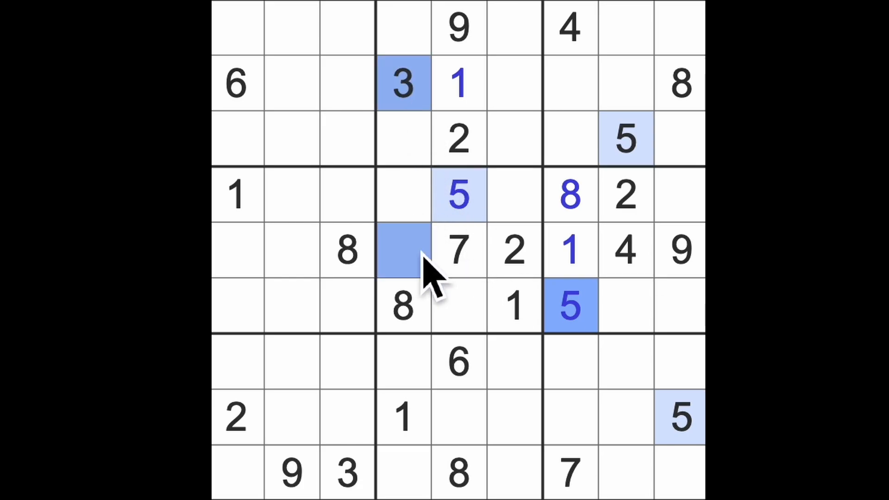
{"action": "left_click", "coordinate": [457, 194]}
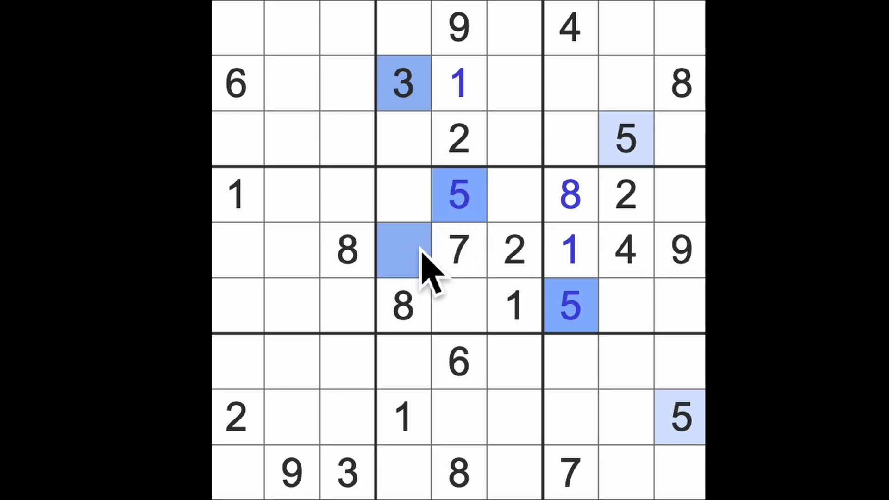
{"action": "left_click", "coordinate": [235, 250]}
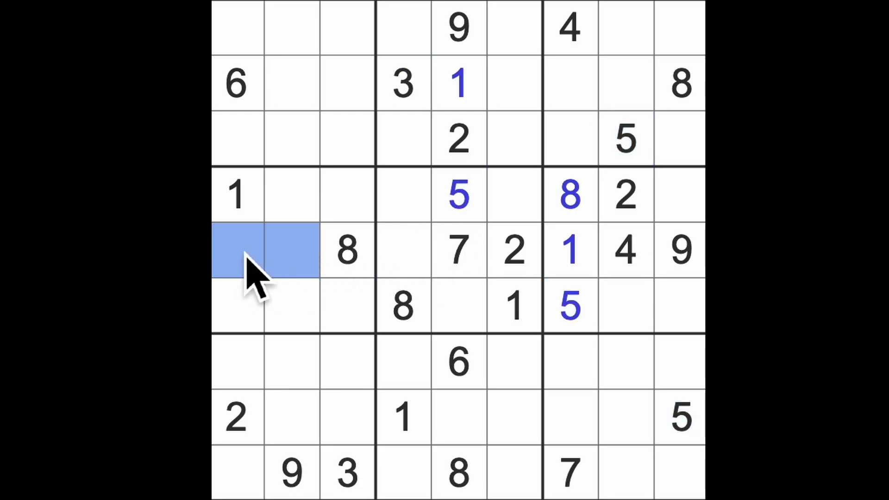
{"action": "mouse_move", "coordinate": [431, 277]}
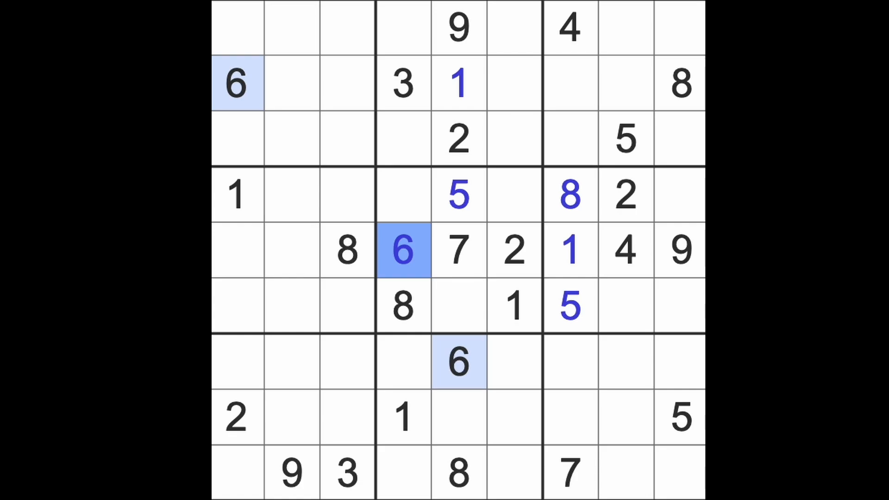
{"action": "mouse_move", "coordinate": [315, 439]}
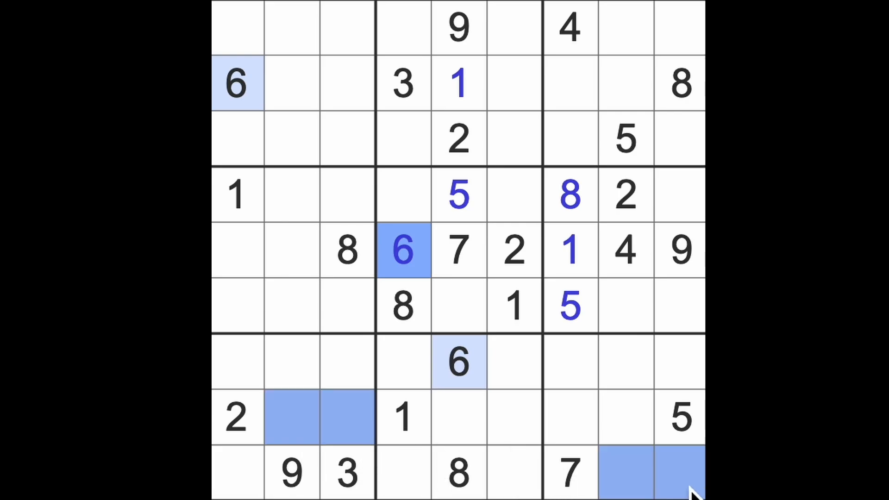
{"action": "mouse_move", "coordinate": [669, 484]}
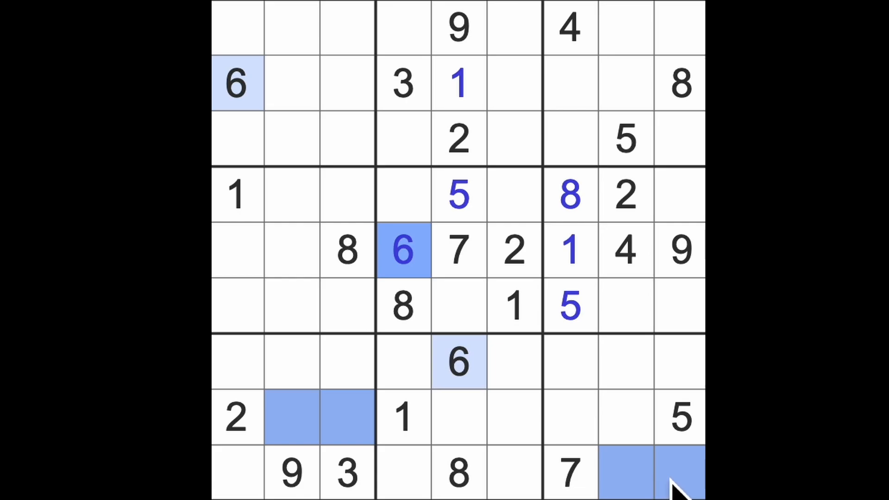
{"action": "mouse_move", "coordinate": [675, 482]}
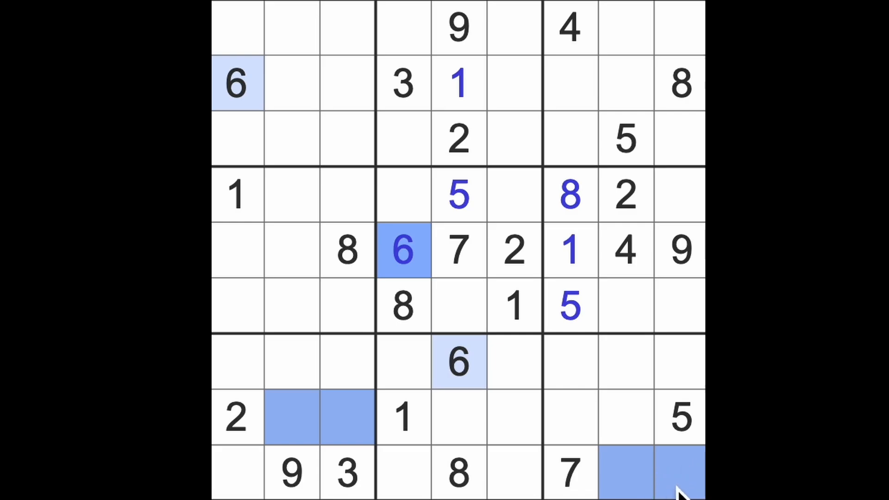
Step: Highlight every 7 and 8 on the grid to confirm the 6 at row 5, column 4
{"action": "left_click", "coordinate": [570, 473]}
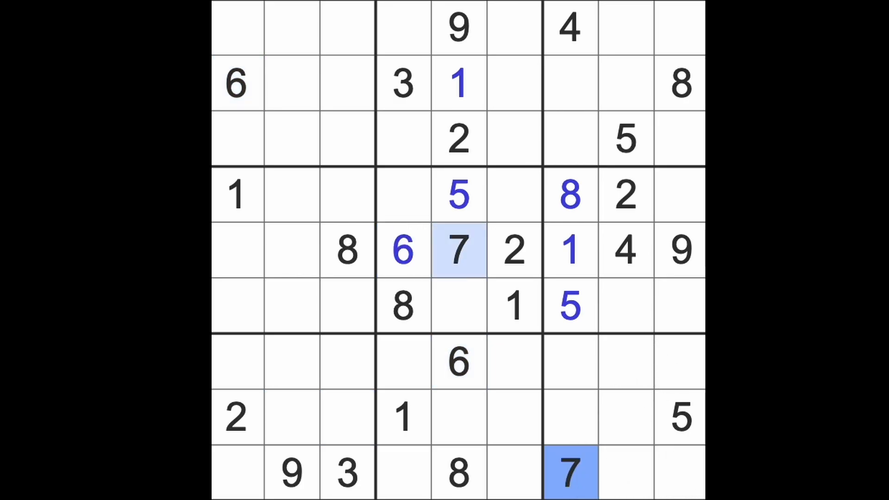
{"action": "left_click", "coordinate": [459, 473]}
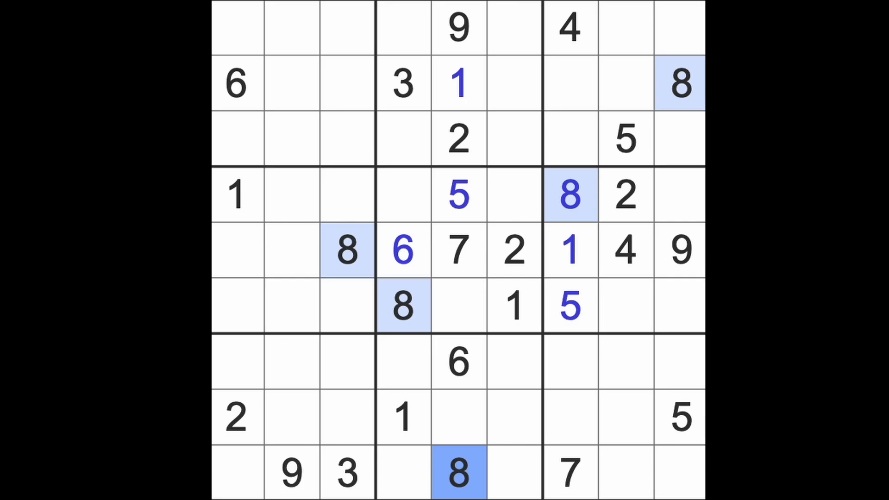
{"action": "left_click", "coordinate": [403, 249]}
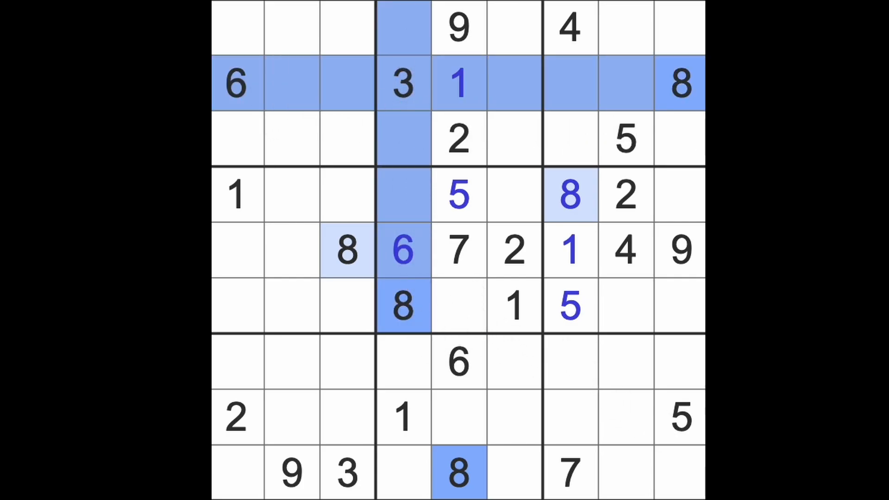
{"action": "left_click", "coordinate": [514, 82]}
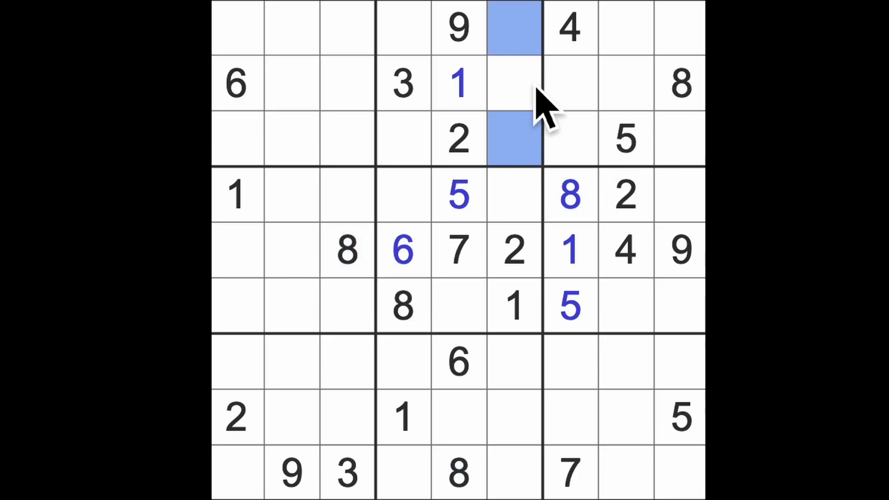
{"action": "mouse_move", "coordinate": [697, 198]}
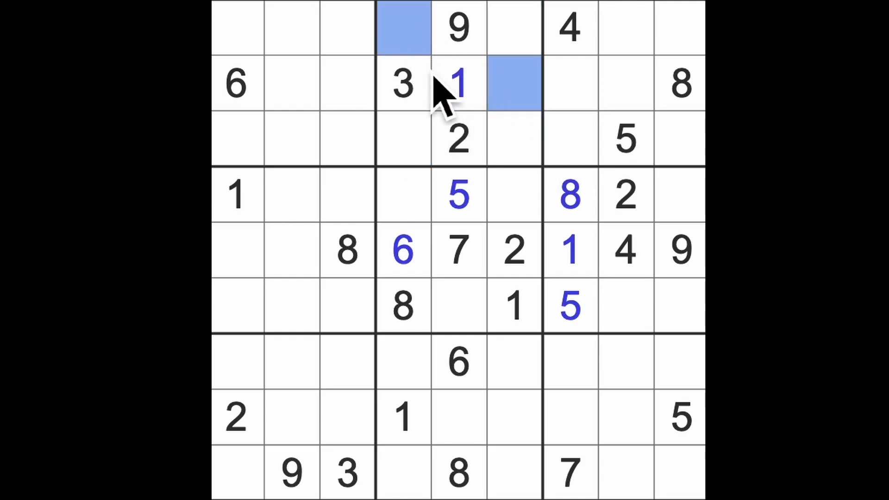
{"action": "mouse_move", "coordinate": [451, 153]}
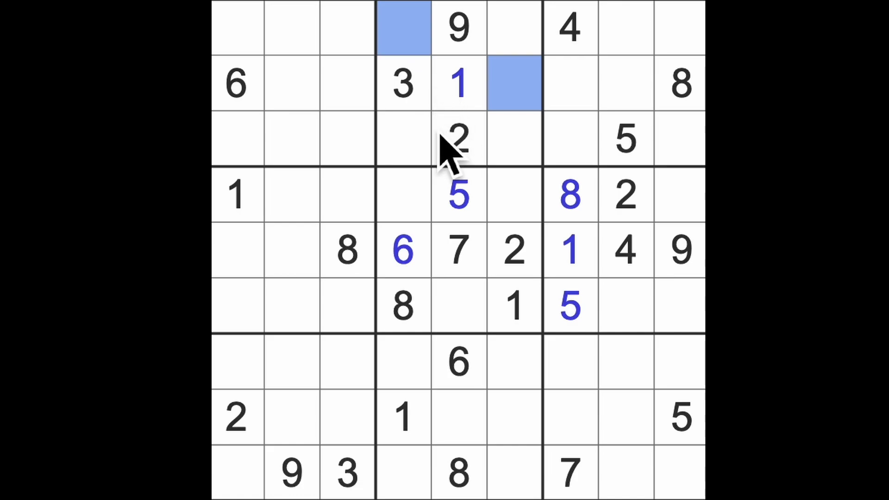
{"action": "left_click", "coordinate": [403, 139]}
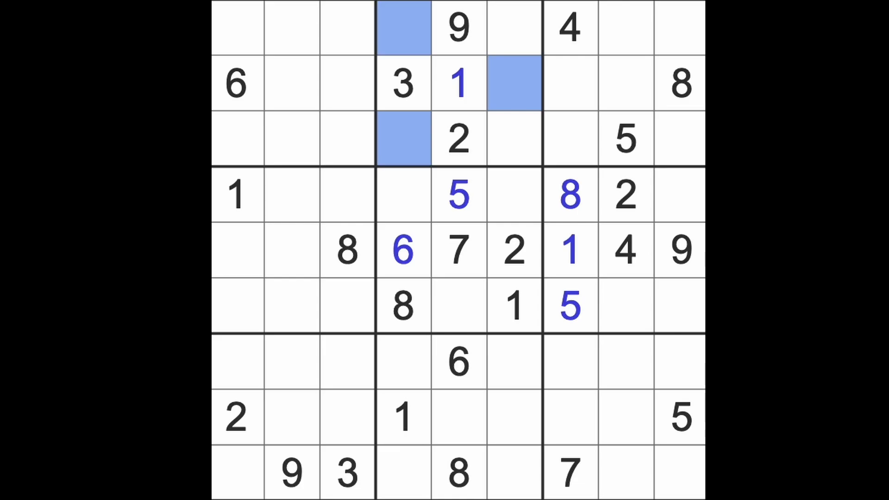
{"action": "left_click", "coordinate": [513, 196]}
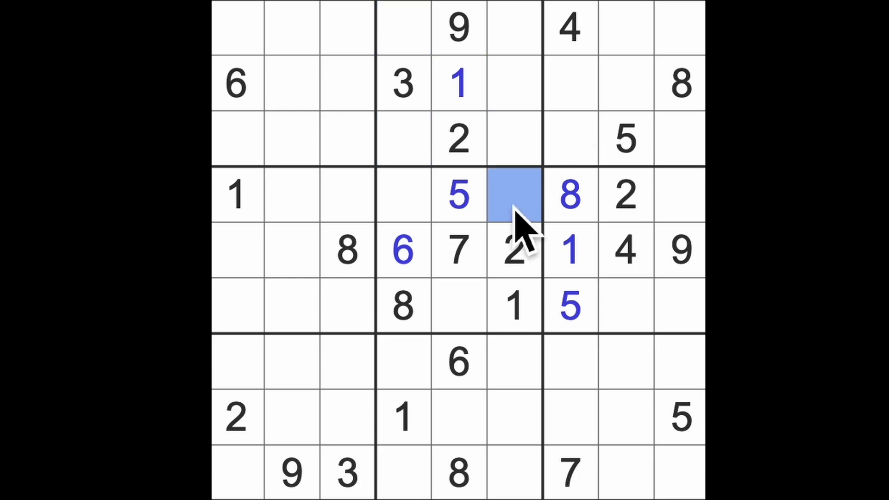
{"action": "left_click", "coordinate": [513, 139]}
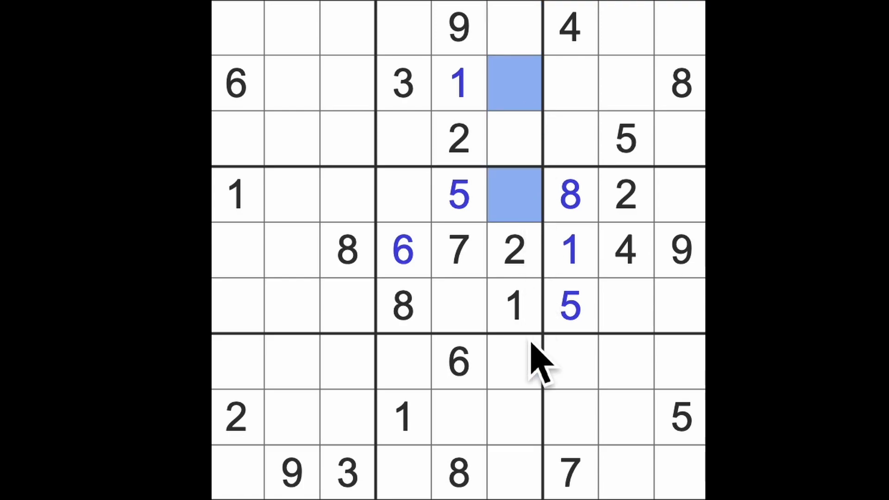
{"action": "mouse_move", "coordinate": [522, 165]}
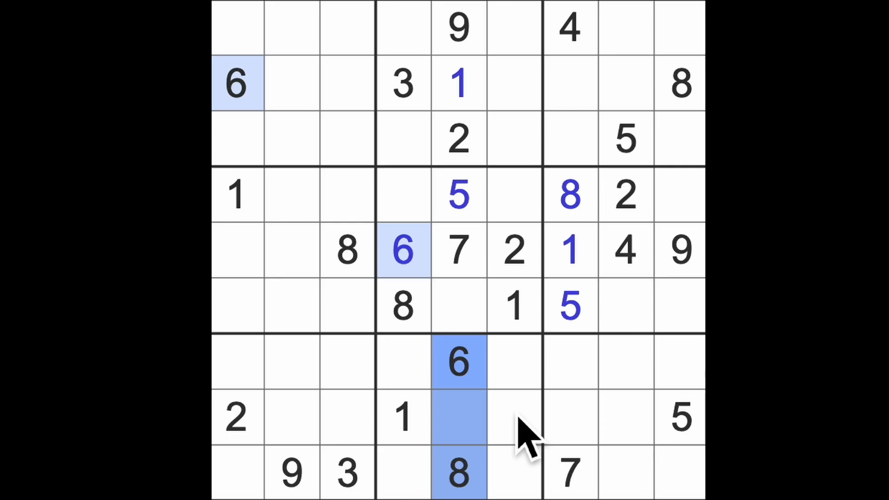
{"action": "mouse_move", "coordinate": [540, 195]}
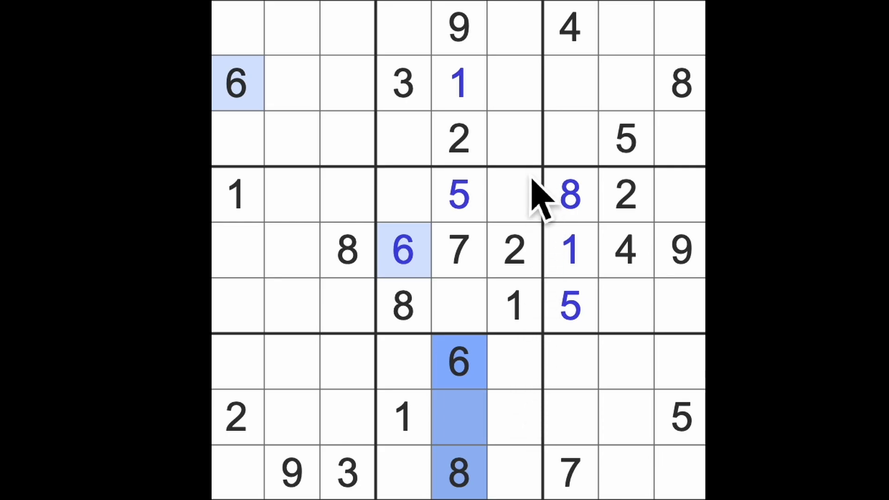
{"action": "mouse_move", "coordinate": [524, 171]}
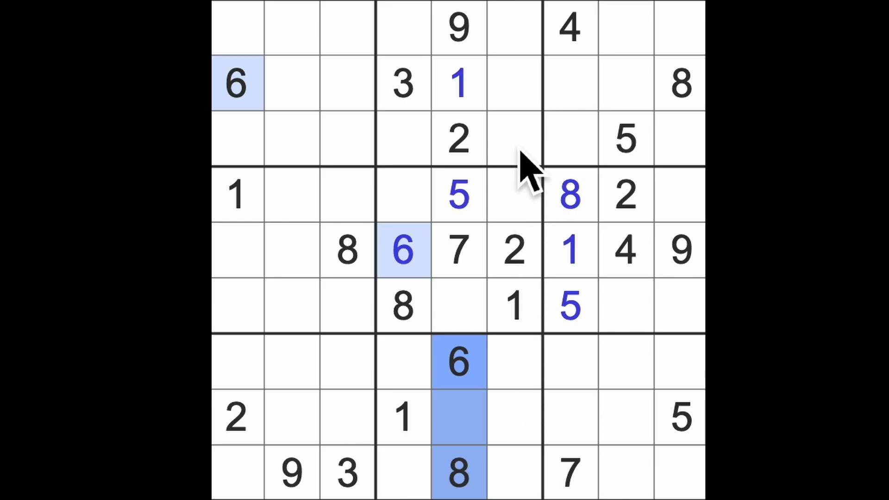
{"action": "mouse_move", "coordinate": [544, 122]}
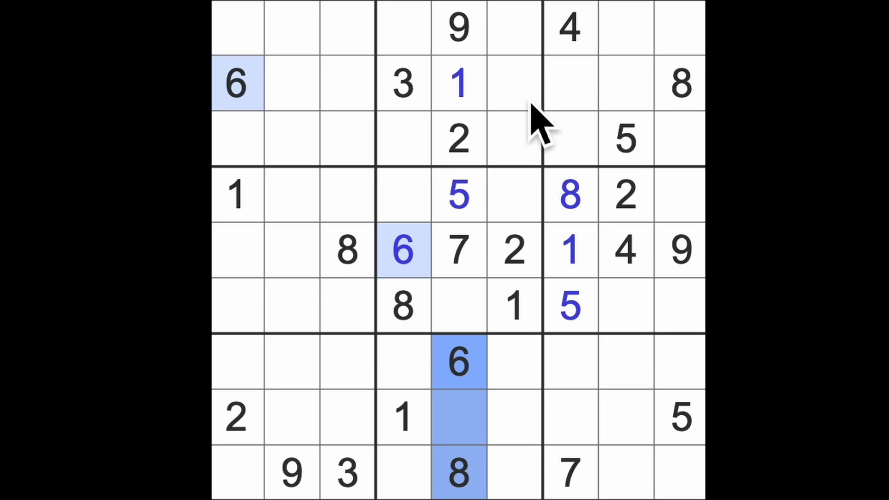
{"action": "mouse_move", "coordinate": [567, 232]}
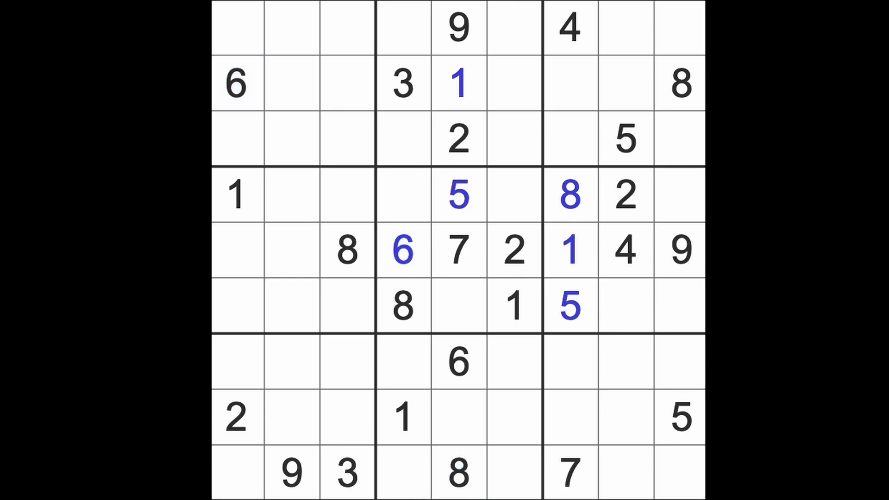
Step: Highlight the 8s, 7s, 9s and 1s across the grid to scout placements
{"action": "left_click", "coordinate": [568, 194]}
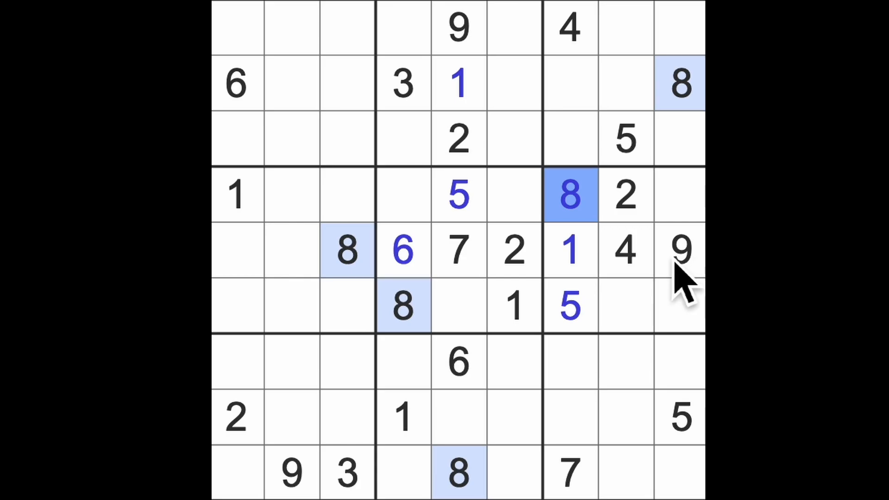
{"action": "left_click", "coordinate": [459, 249]}
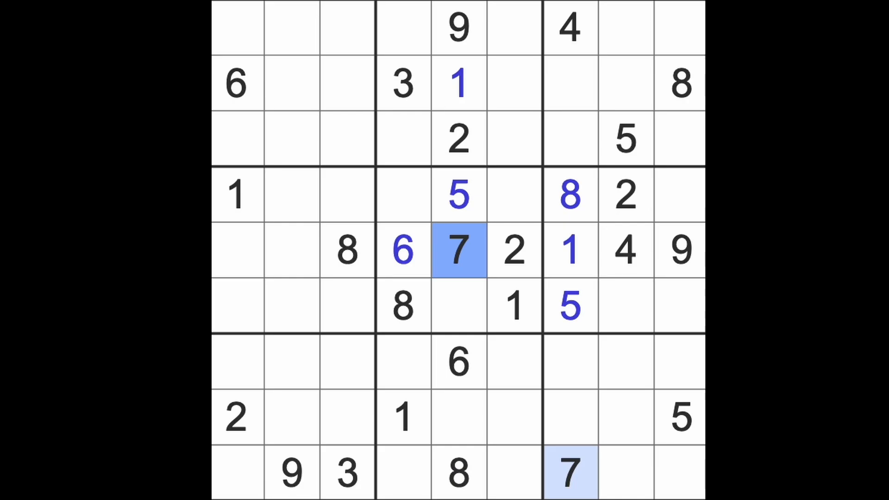
{"action": "left_click", "coordinate": [680, 249]}
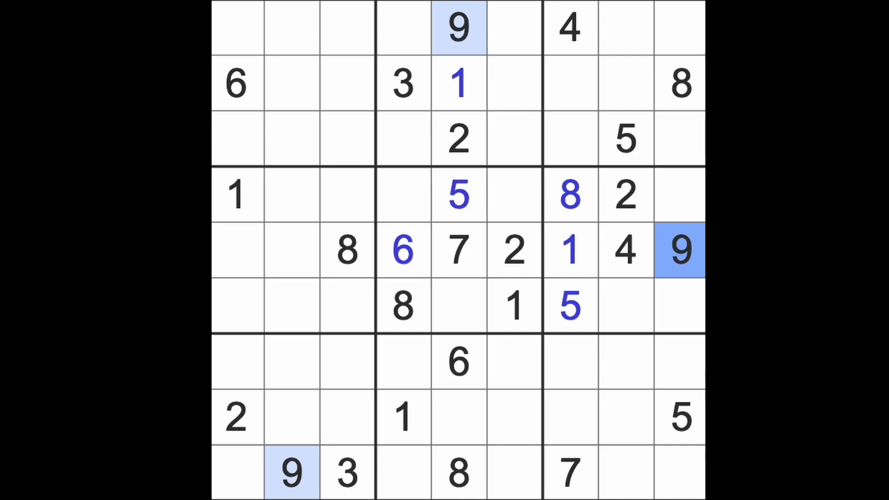
{"action": "left_click", "coordinate": [403, 417]}
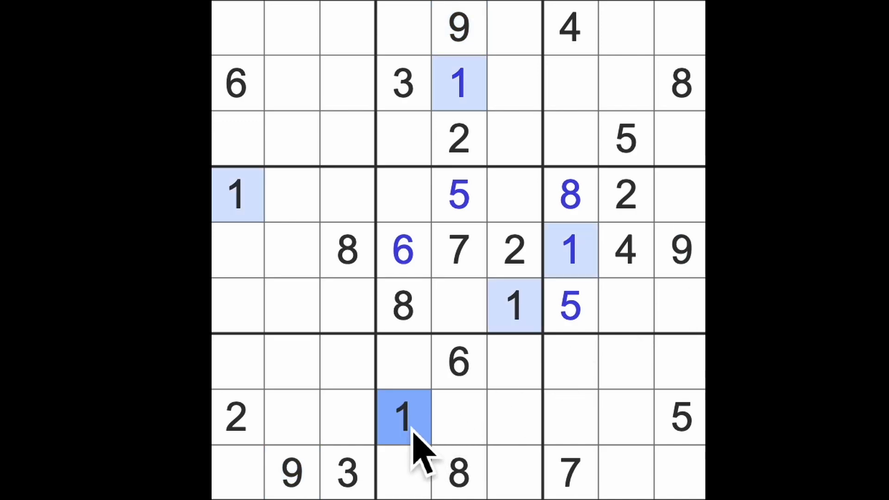
Step: Mark the two empty bottom-right cells and trace column 1 and row 8
{"action": "left_click", "coordinate": [623, 473]}
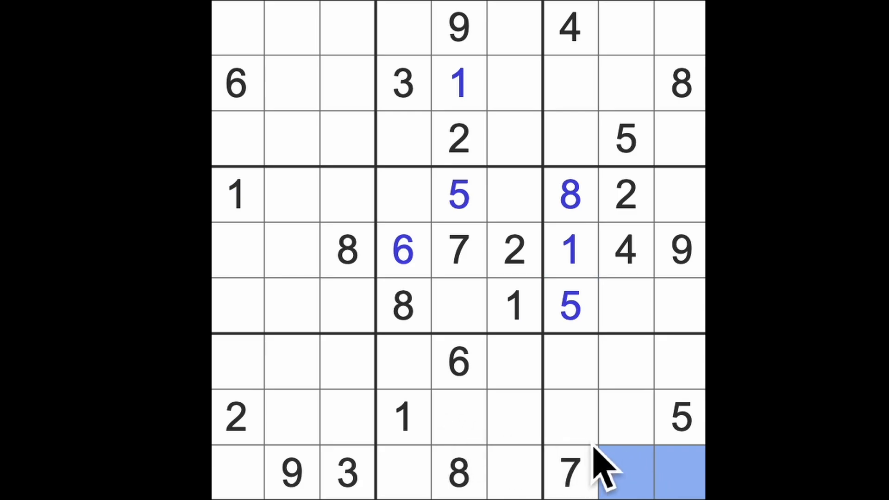
{"action": "mouse_move", "coordinate": [428, 448]}
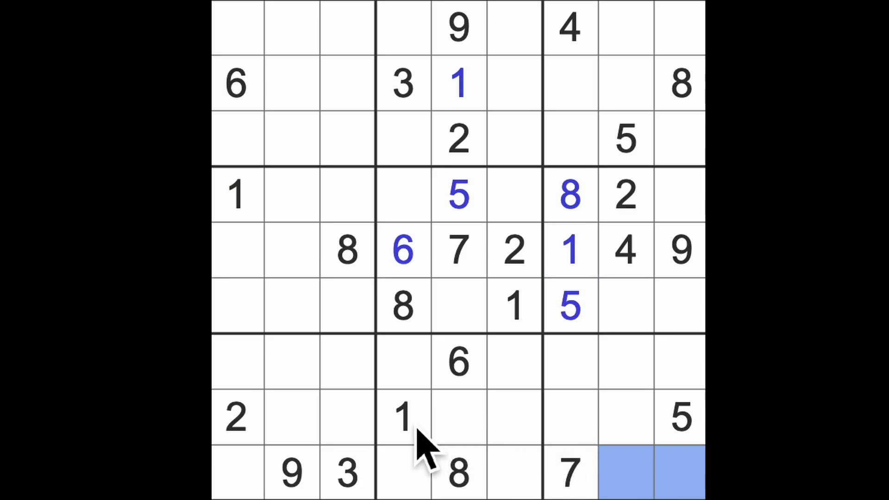
{"action": "left_click", "coordinate": [403, 417]}
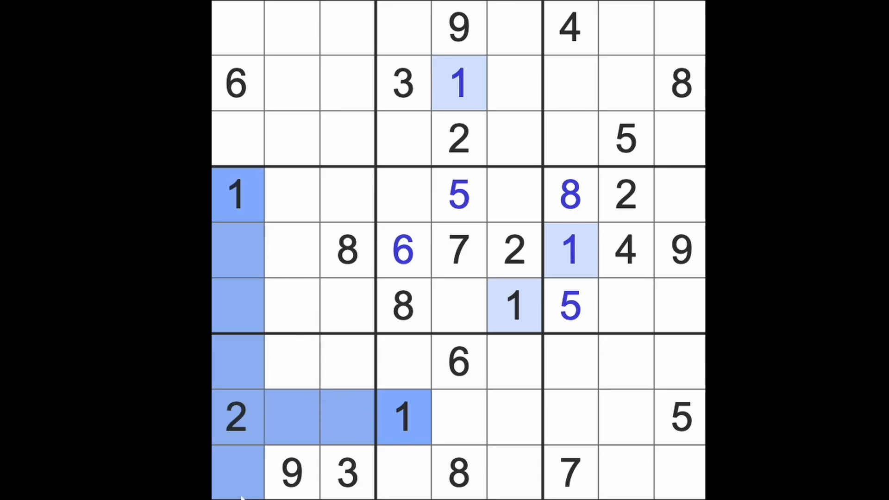
{"action": "left_click", "coordinate": [623, 473]}
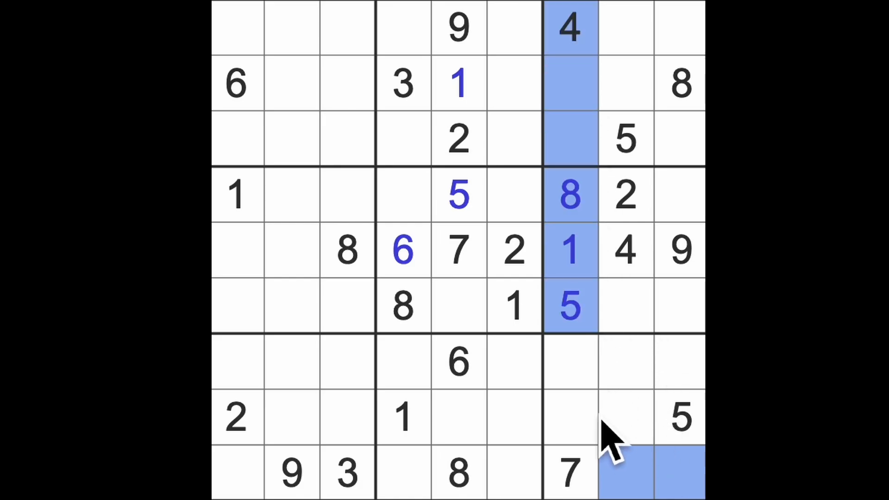
Step: Place a 4 in the top-right cell and a 2 in the top-left cell of the bottom-right box
{"action": "left_click", "coordinate": [679, 362]}
{"action": "type", "text": "4"}
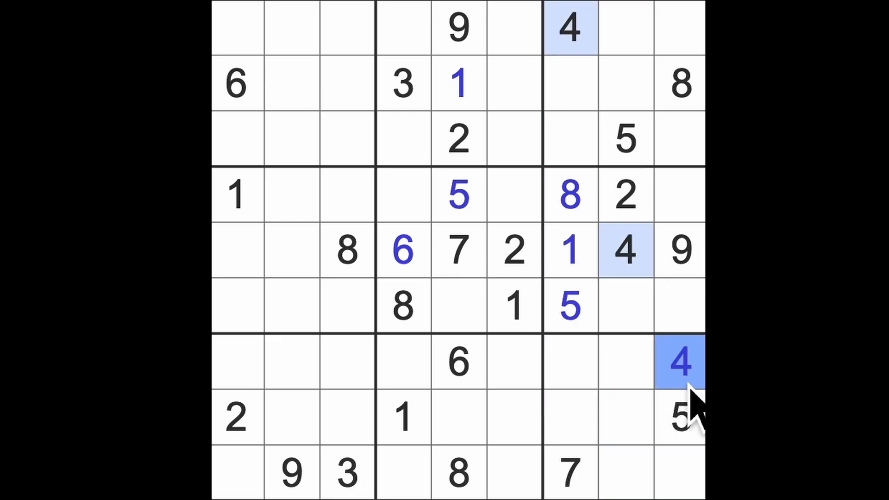
{"action": "left_click", "coordinate": [624, 473]}
{"action": "type", "text": "2"}
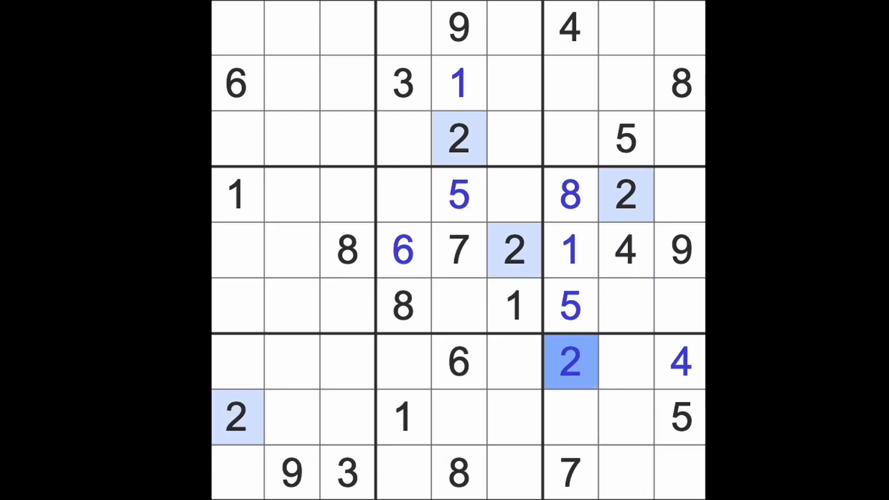
Step: Select the remaining empty cells of the bottom-right box to compare candidates
{"action": "left_click", "coordinate": [641, 474]}
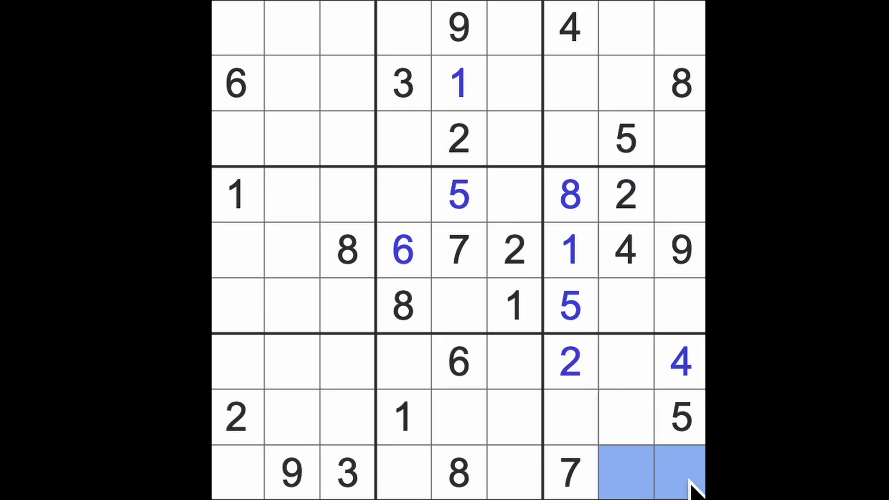
{"action": "left_click", "coordinate": [624, 417]}
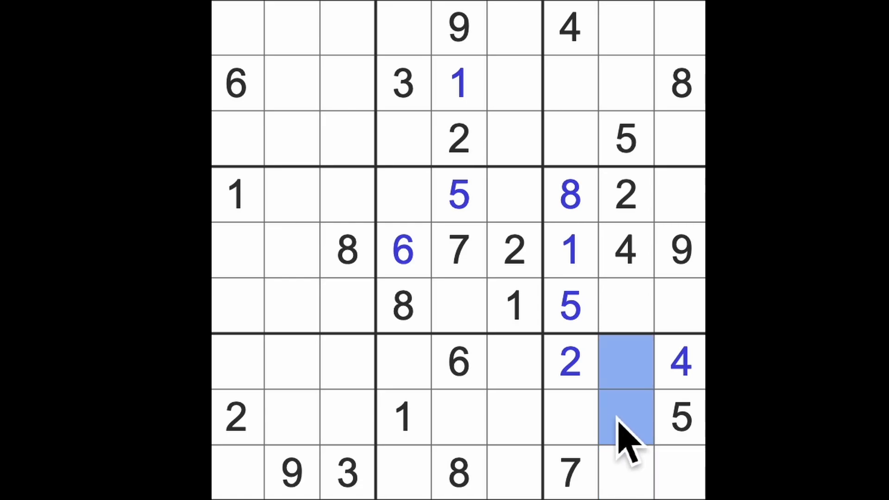
{"action": "left_click", "coordinate": [569, 417]}
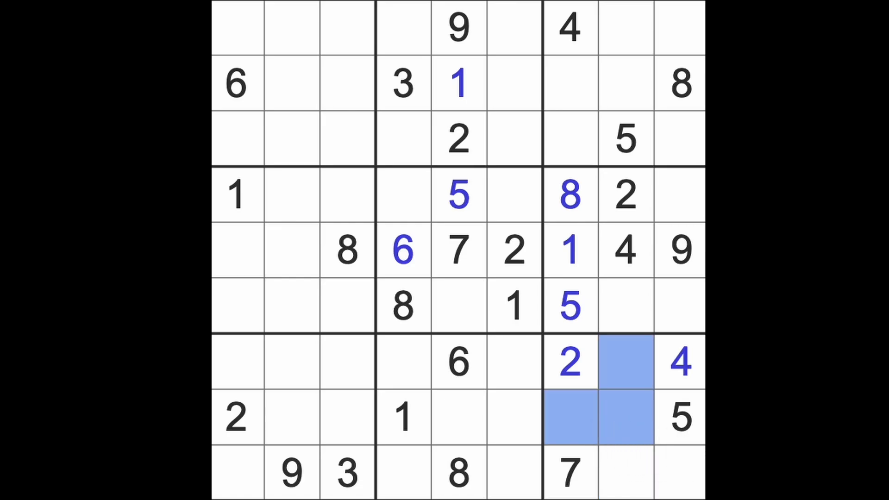
{"action": "mouse_move", "coordinate": [635, 409]}
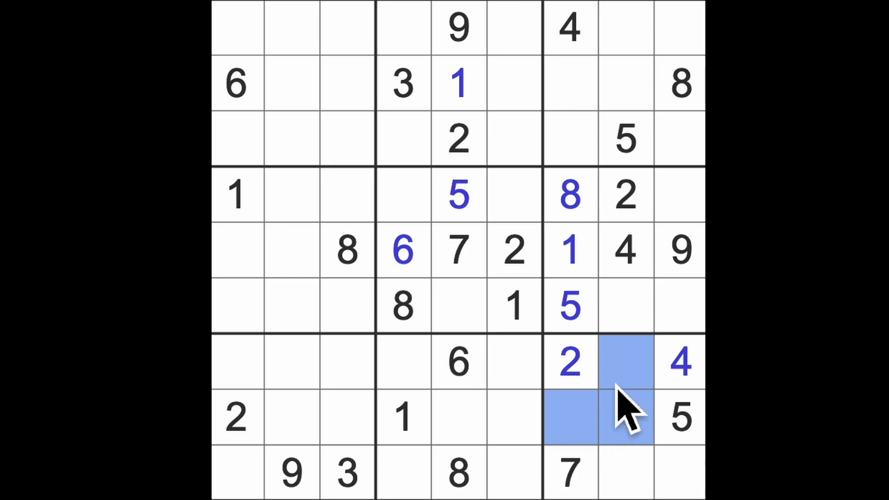
{"action": "mouse_move", "coordinate": [609, 439]}
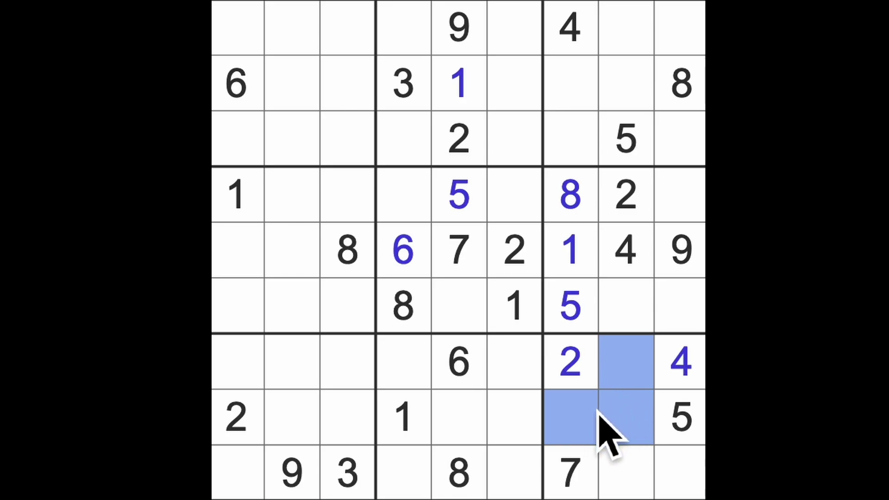
{"action": "mouse_move", "coordinate": [623, 419]}
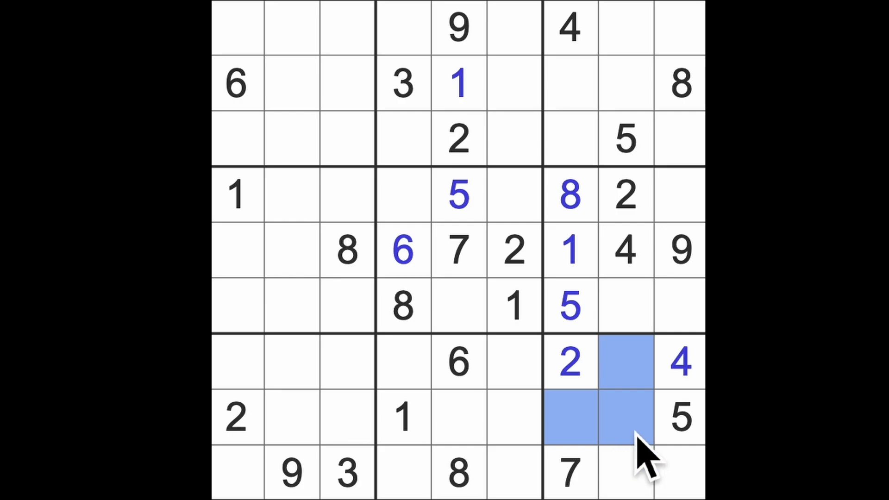
Step: Fill 6 and 8 into the top-centre box after tracing the given 6s
{"action": "left_click", "coordinate": [623, 474]}
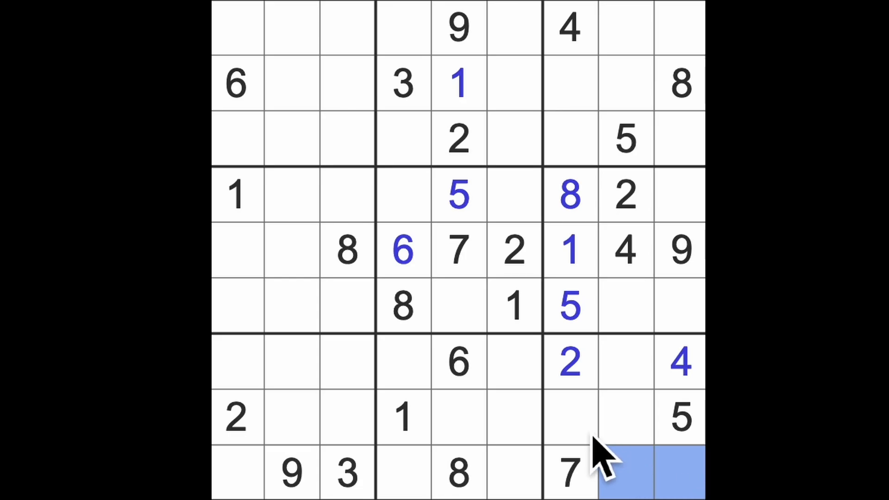
{"action": "left_click", "coordinate": [235, 84]}
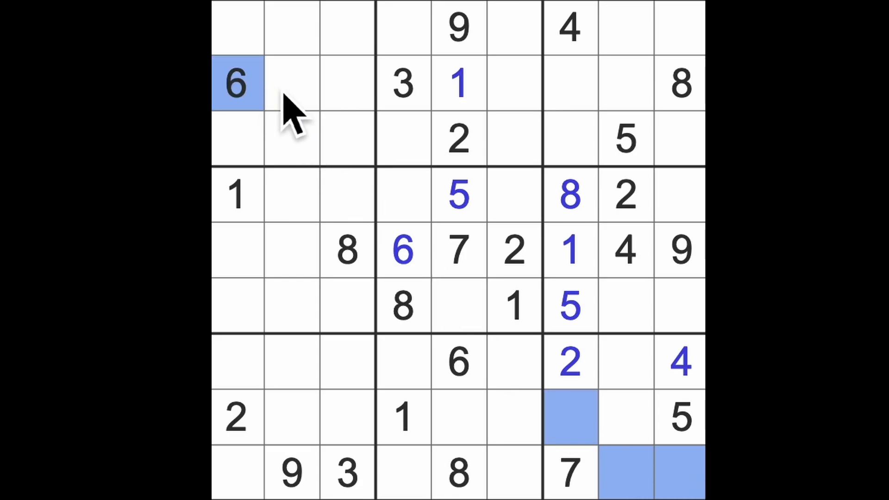
{"action": "left_click", "coordinate": [569, 138]}
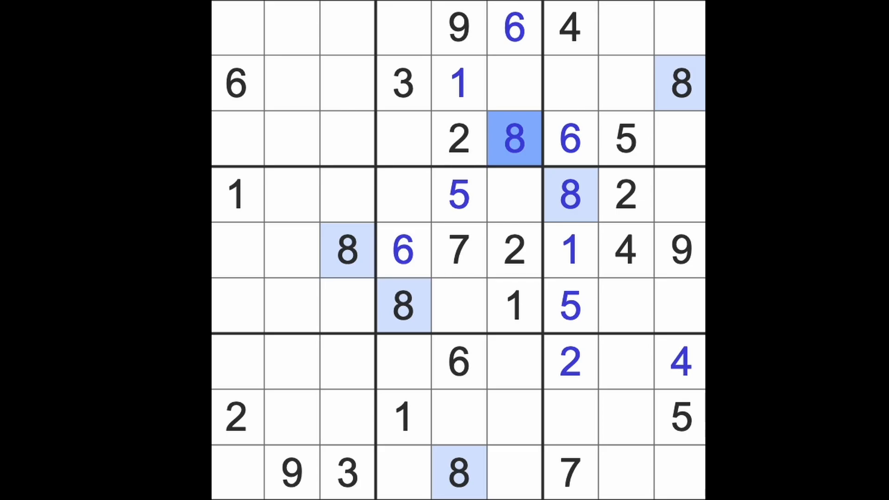
Step: Fill 9 and 6 under the top 4 in column 7 and add a 3 in the bottom-right box
{"action": "left_click", "coordinate": [402, 84]}
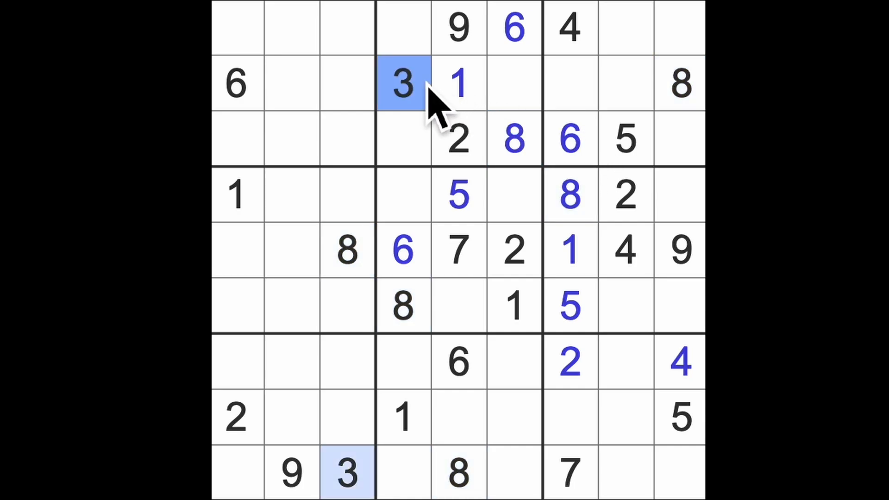
{"action": "left_click", "coordinate": [569, 417]}
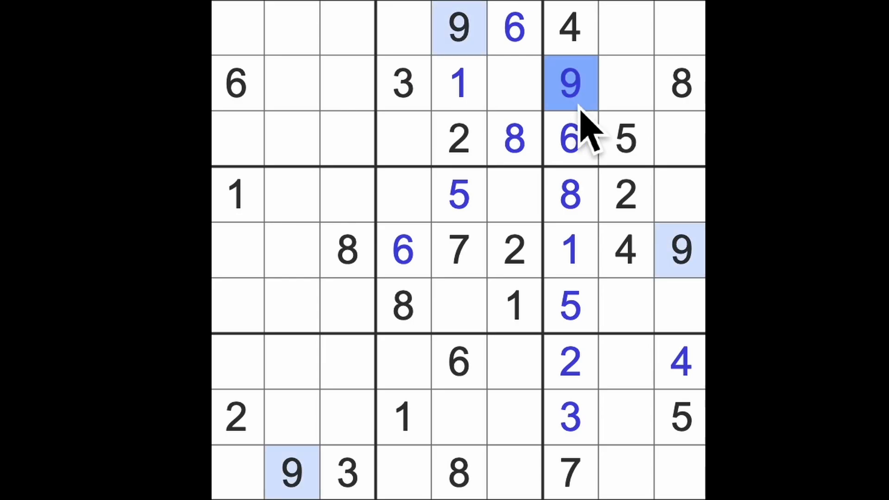
{"action": "mouse_move", "coordinate": [681, 481]}
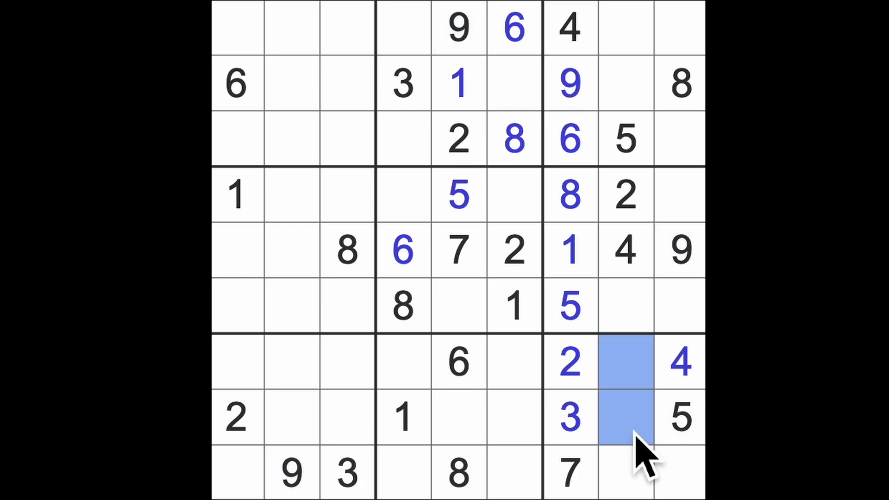
{"action": "mouse_move", "coordinate": [643, 459]}
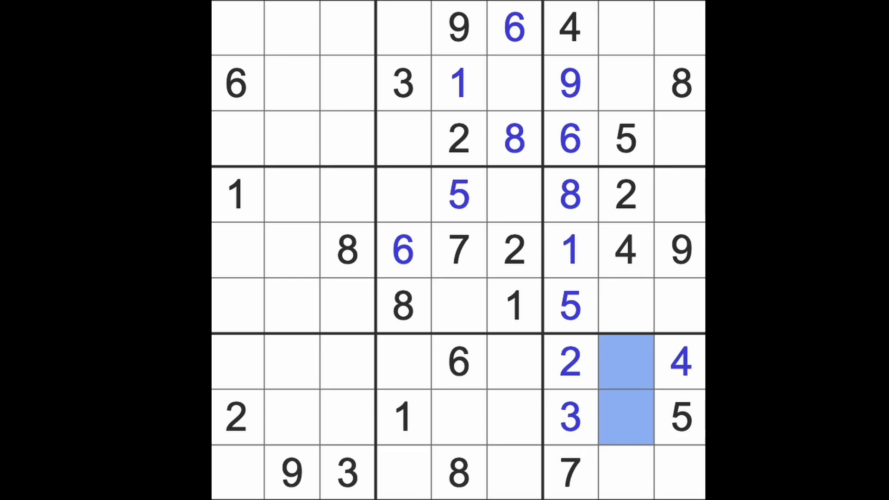
{"action": "left_click", "coordinate": [623, 307]}
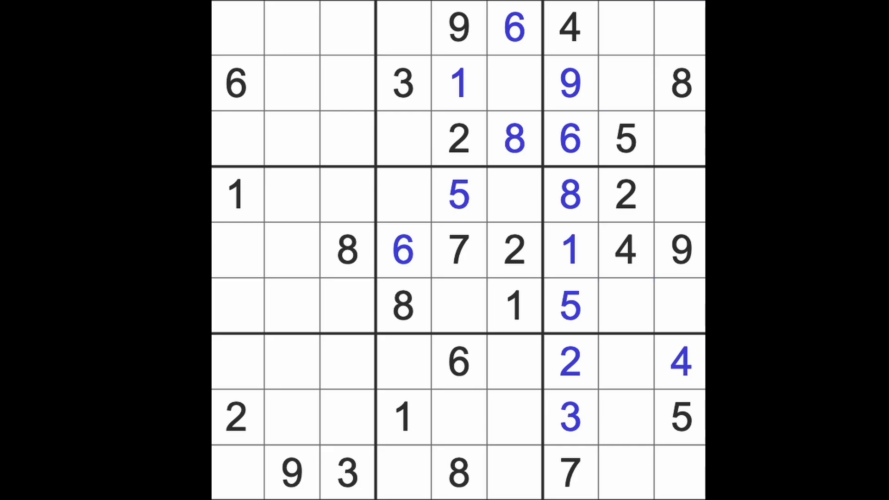
{"action": "mouse_move", "coordinate": [550, 488]}
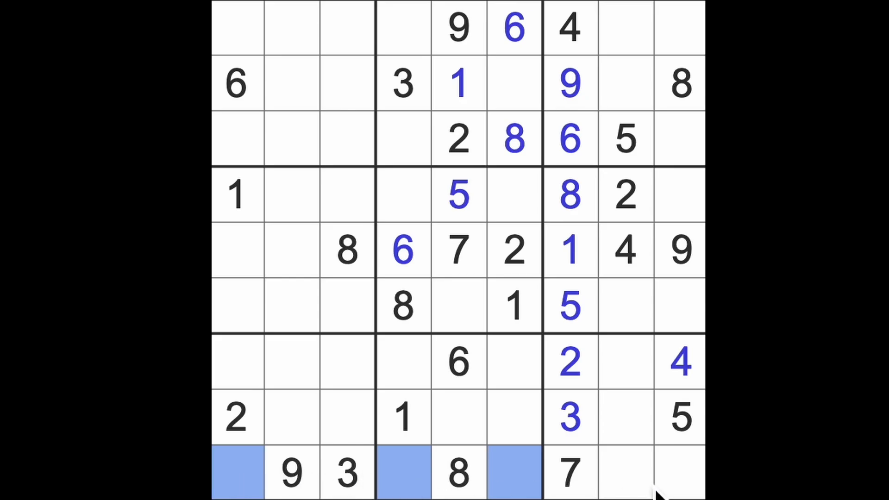
{"action": "mouse_move", "coordinate": [513, 479]}
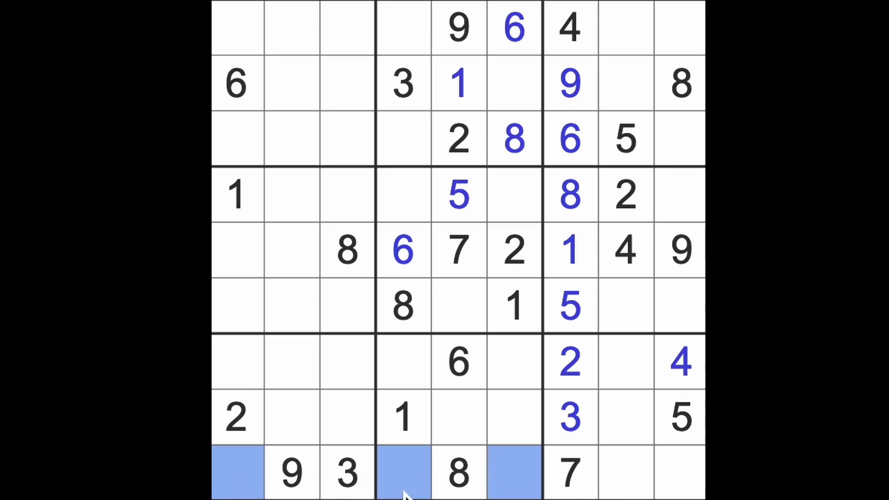
{"action": "mouse_move", "coordinate": [516, 470]}
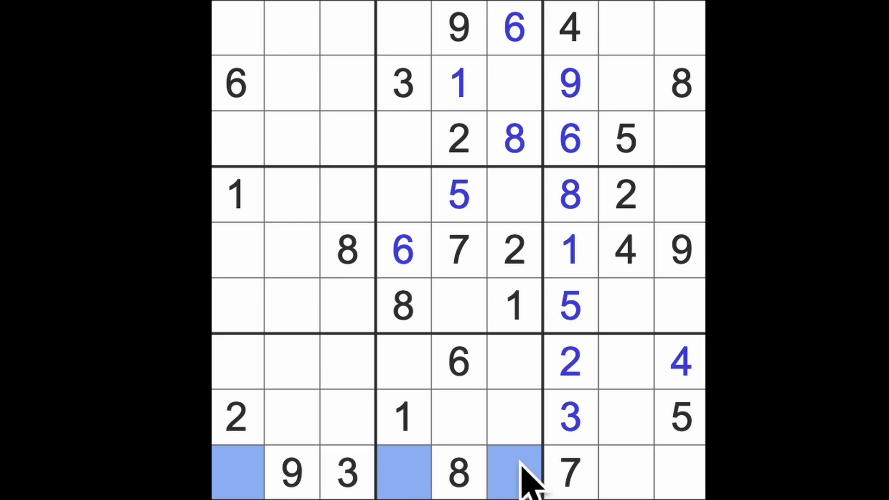
{"action": "left_click", "coordinate": [236, 470]}
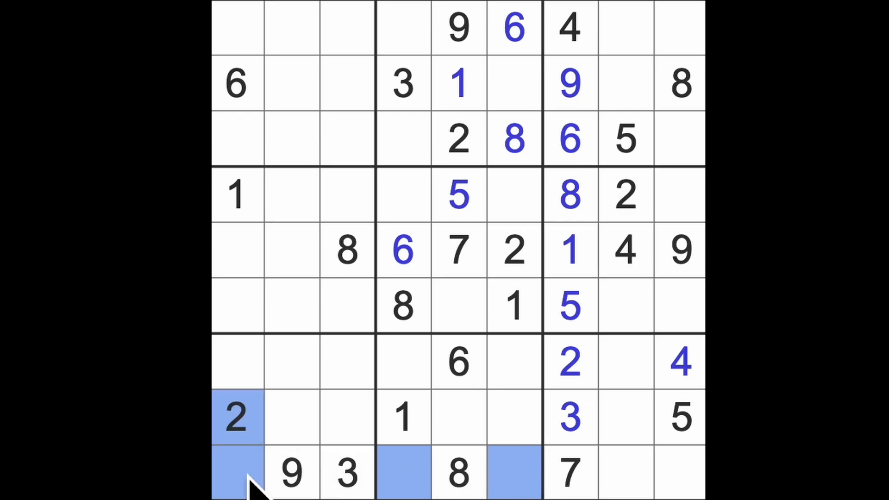
{"action": "left_click", "coordinate": [403, 472]}
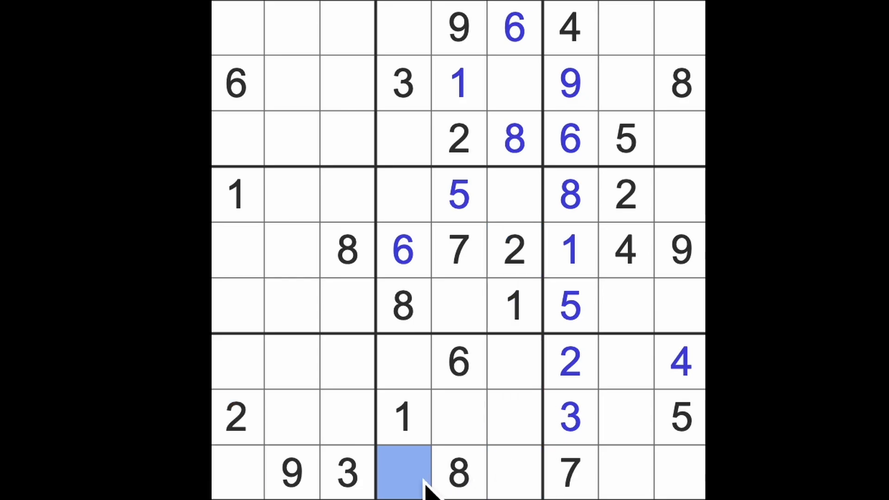
{"action": "type", "text": "2"}
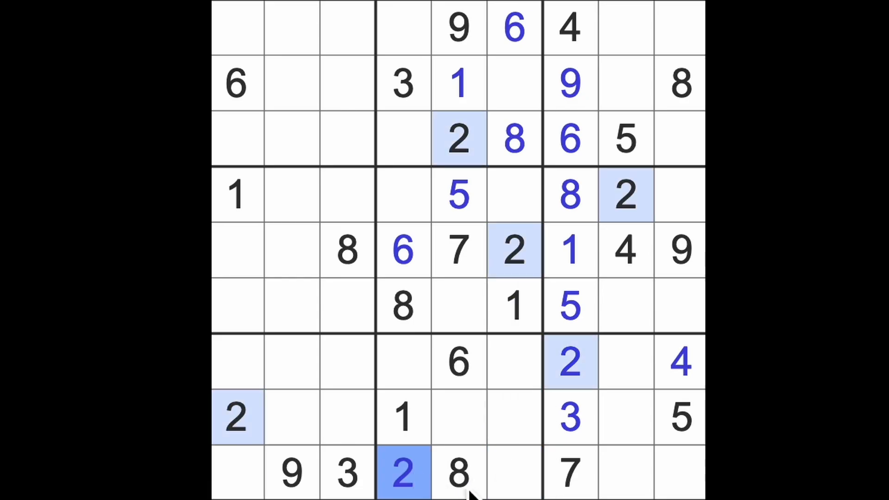
{"action": "left_click", "coordinate": [236, 472]}
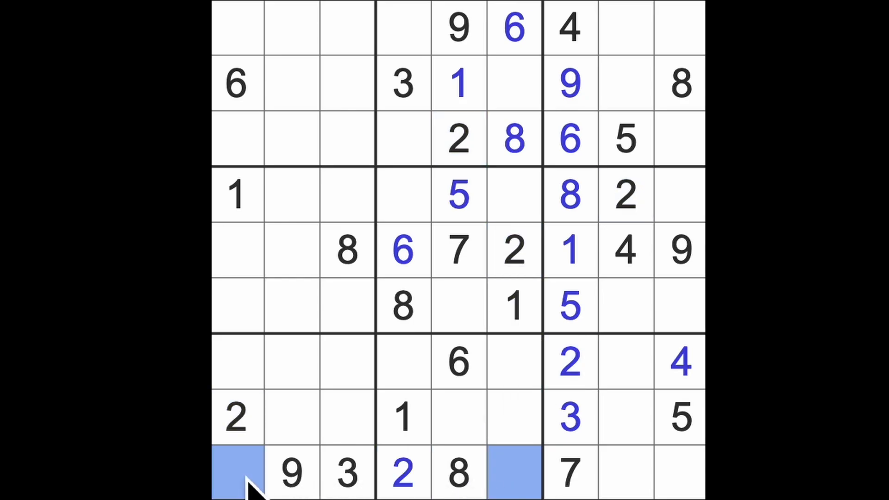
{"action": "mouse_move", "coordinate": [294, 488]}
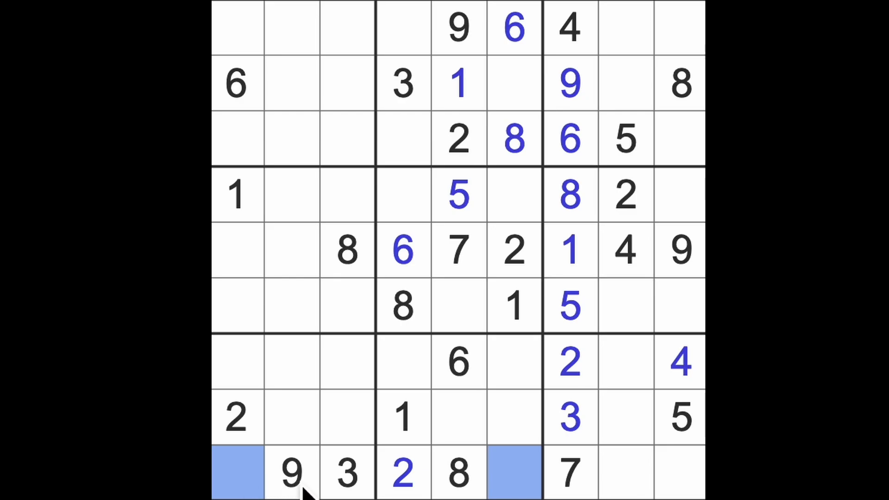
{"action": "mouse_move", "coordinate": [312, 488]}
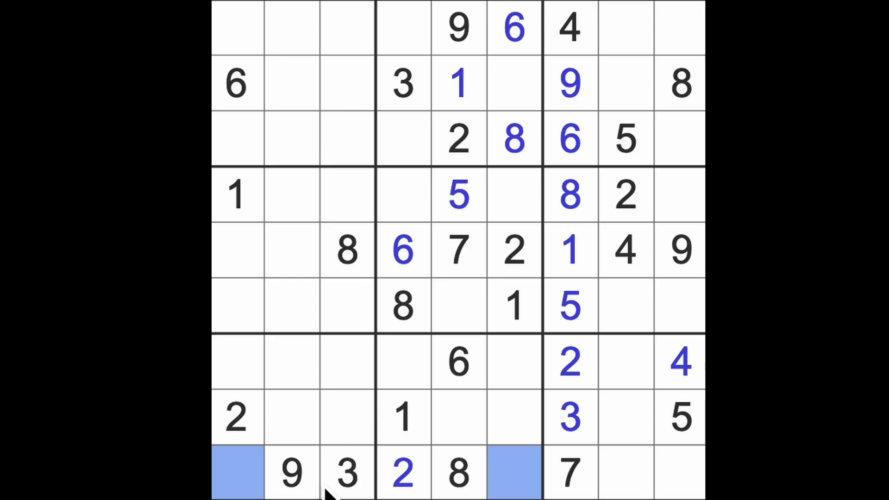
{"action": "mouse_move", "coordinate": [420, 481]}
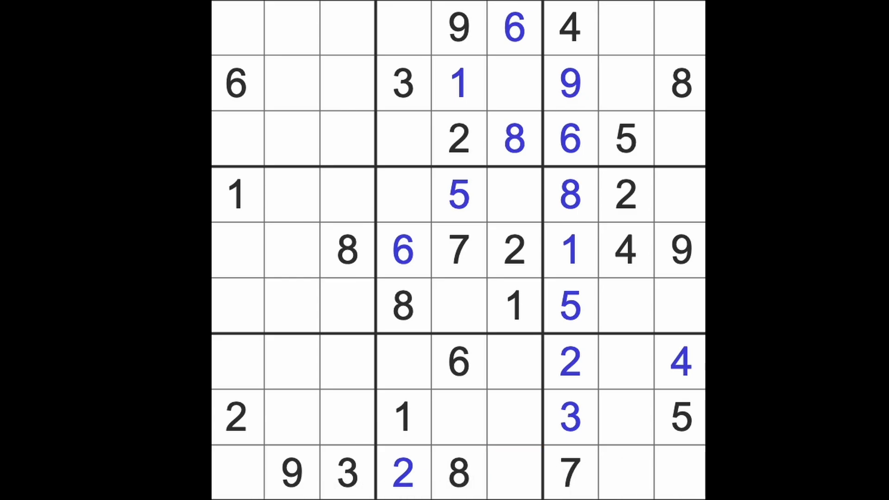
{"action": "mouse_move", "coordinate": [666, 315]}
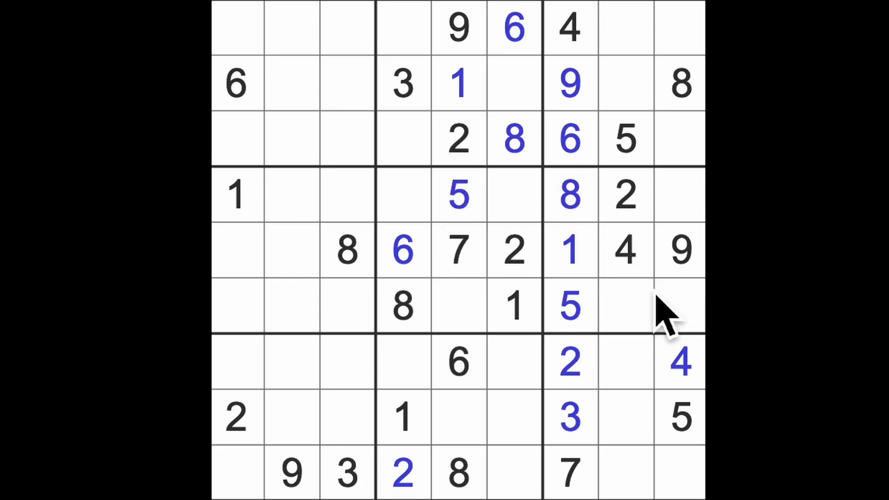
{"action": "mouse_move", "coordinate": [307, 193]}
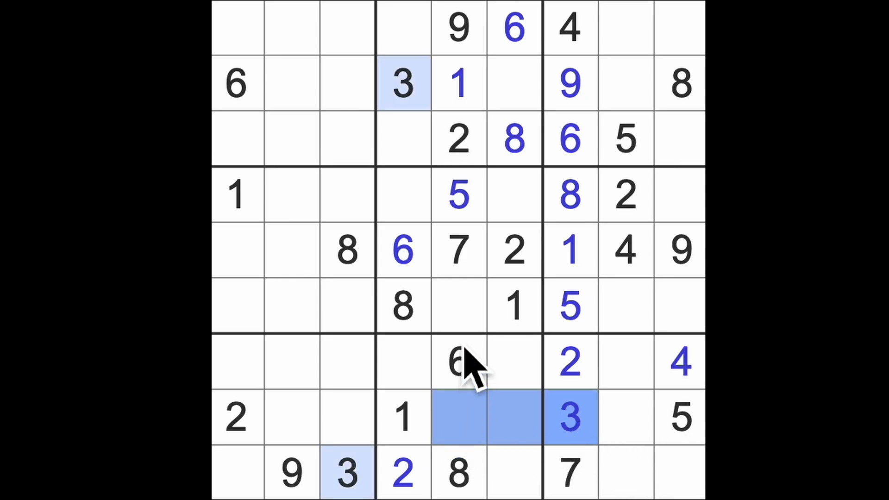
Step: Enter 3 at row 6 column 5, 4 at row 8 column 5 and 4 in the bottom-left corner
{"action": "left_click", "coordinate": [459, 307]}
{"action": "type", "text": "3"}
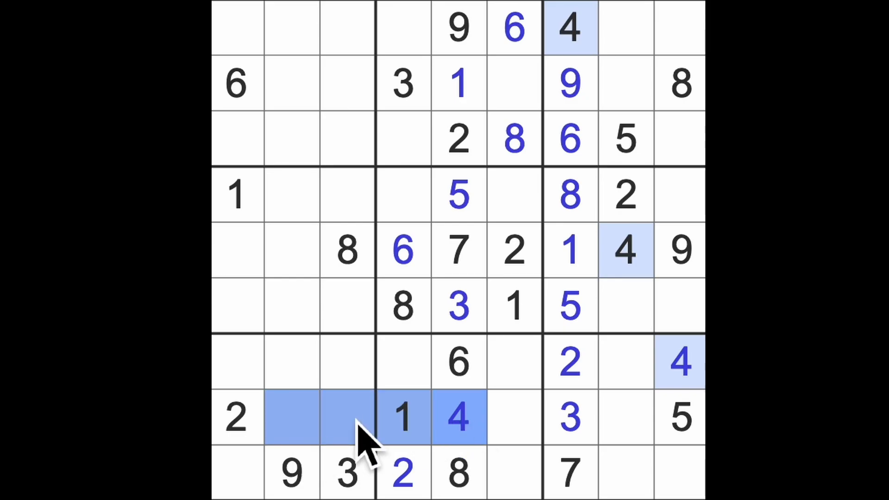
{"action": "left_click", "coordinate": [235, 473]}
{"action": "type", "text": "4"}
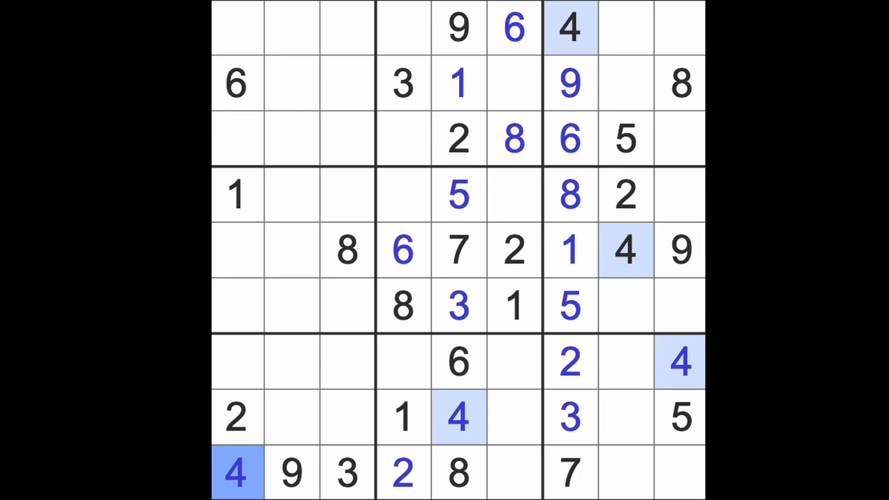
{"action": "mouse_move", "coordinate": [433, 306]}
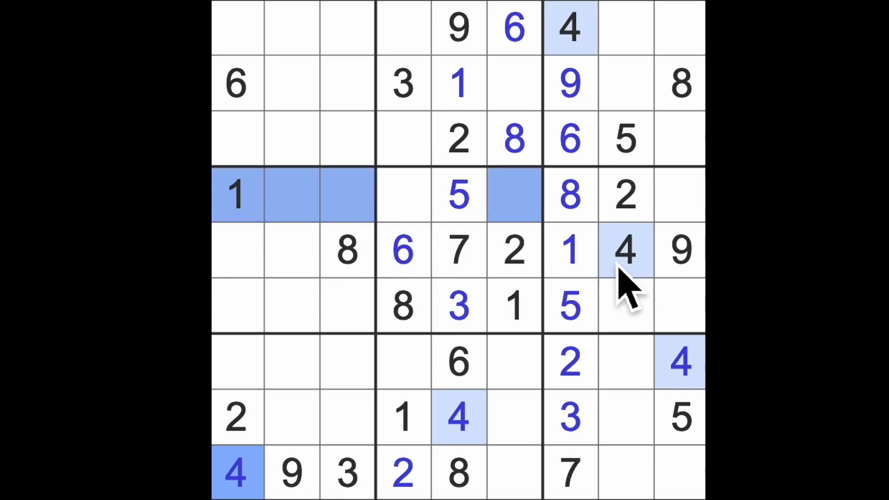
{"action": "left_click", "coordinate": [513, 251]}
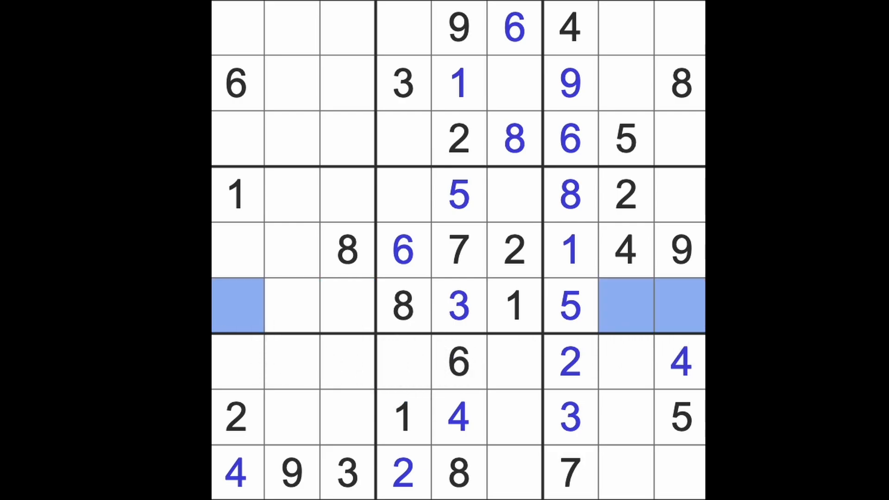
{"action": "mouse_move", "coordinate": [590, 403]}
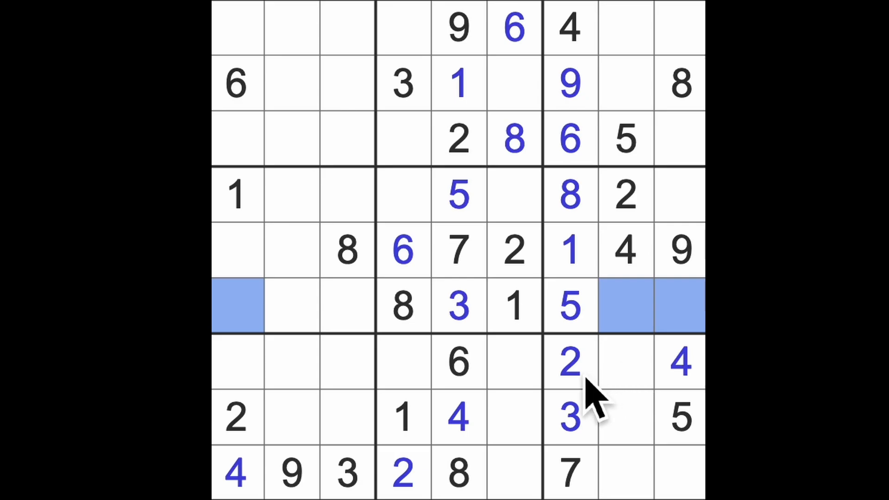
{"action": "mouse_move", "coordinate": [669, 345]}
{"action": "type", "text": "9"}
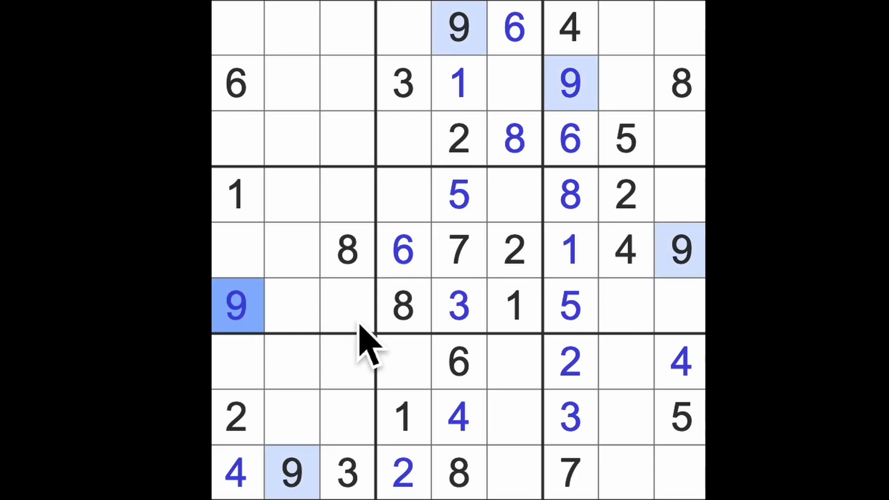
{"action": "mouse_move", "coordinate": [660, 323]}
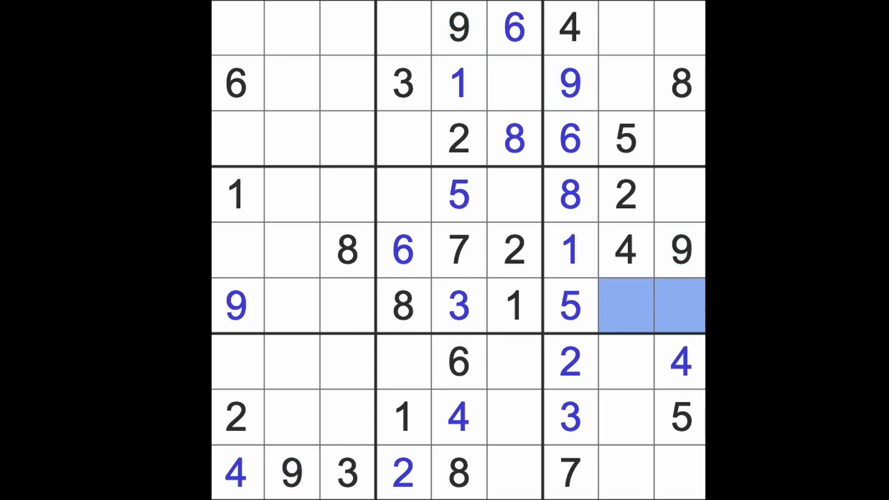
{"action": "mouse_move", "coordinate": [318, 340]}
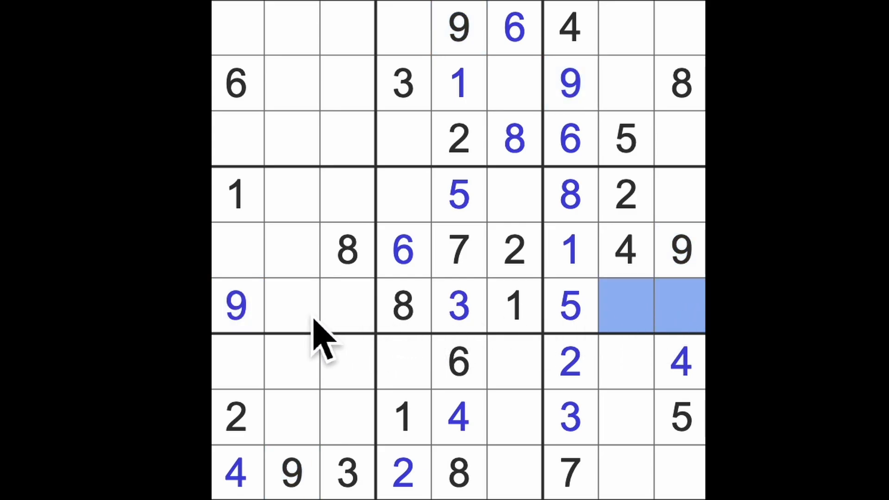
Step: Enter 9 at row 6 column 1 and 3 at row 4 column 9
{"action": "left_click", "coordinate": [680, 194]}
{"action": "type", "text": "3"}
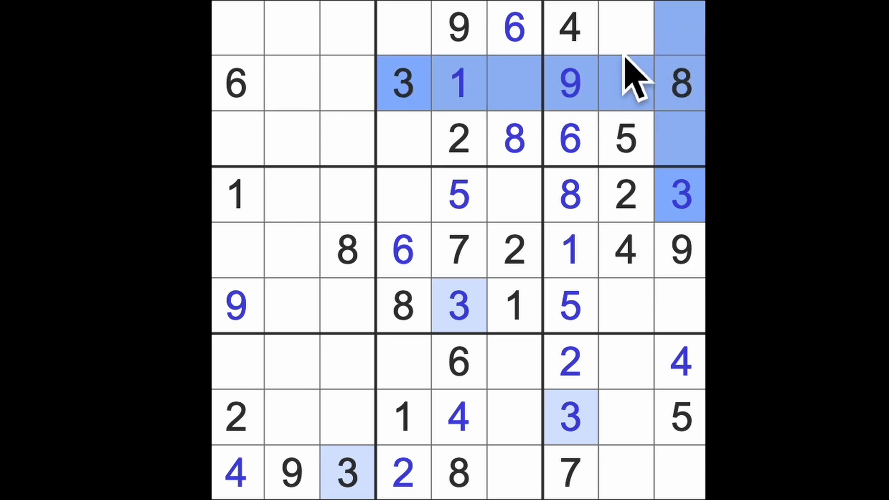
Step: Fill the remaining cells of the top-right box, column 9 and the right end of row 6
{"action": "left_click", "coordinate": [623, 26]}
{"action": "type", "text": "3"}
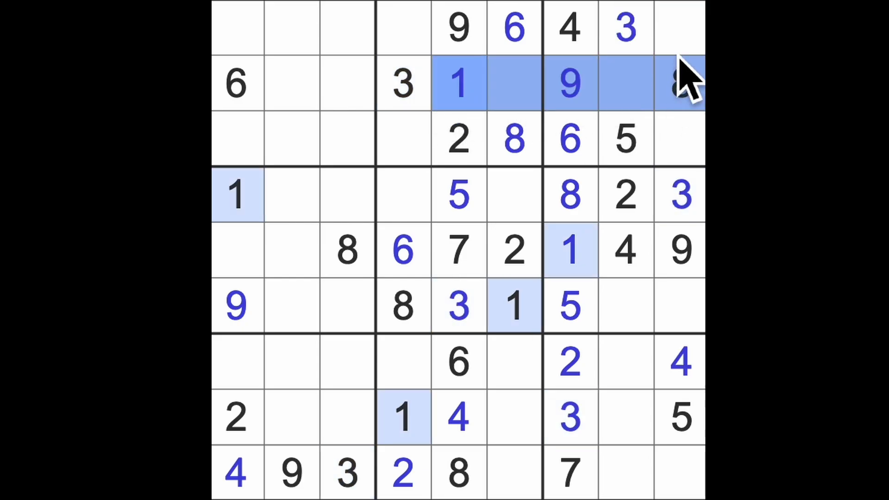
{"action": "left_click", "coordinate": [680, 83]}
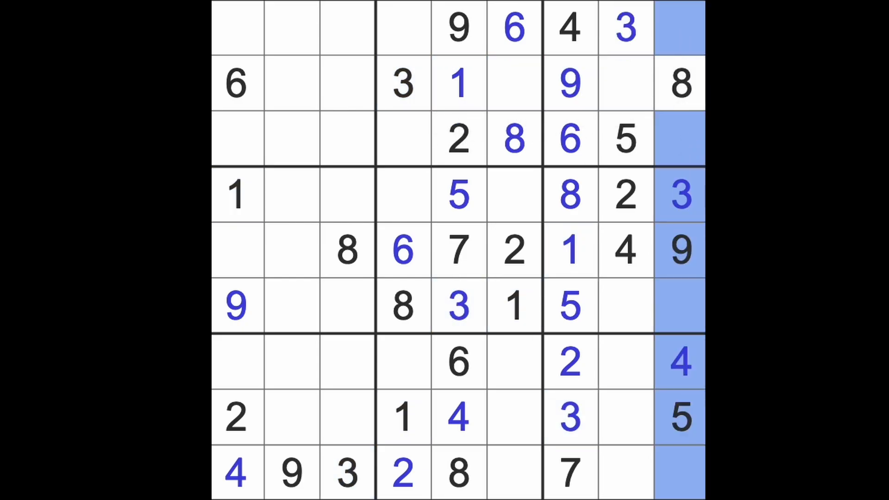
{"action": "left_click", "coordinate": [679, 472]}
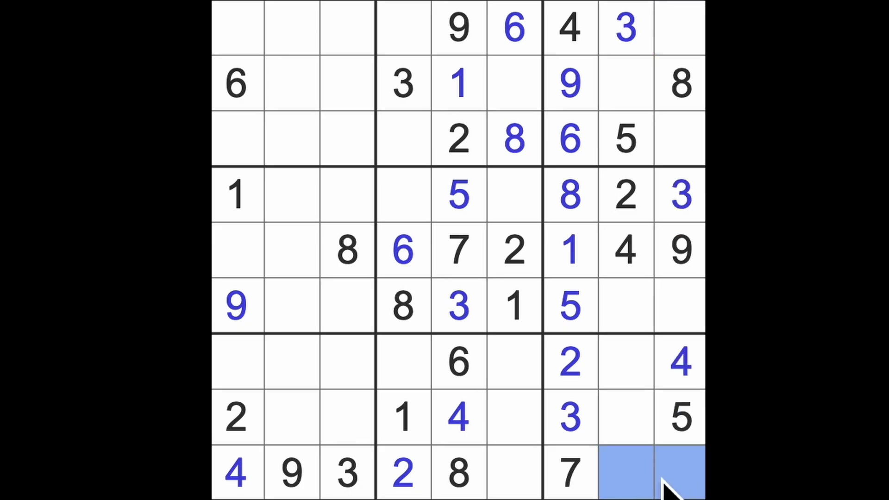
{"action": "left_click", "coordinate": [625, 472]}
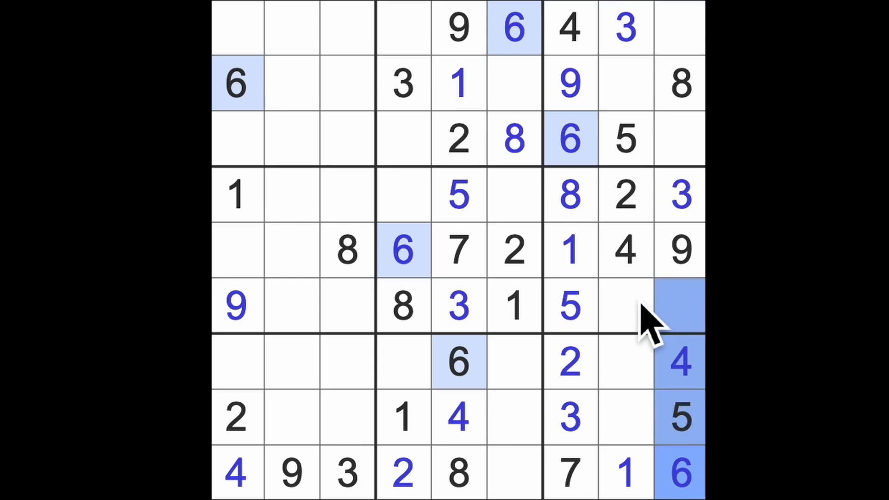
{"action": "left_click", "coordinate": [623, 306]}
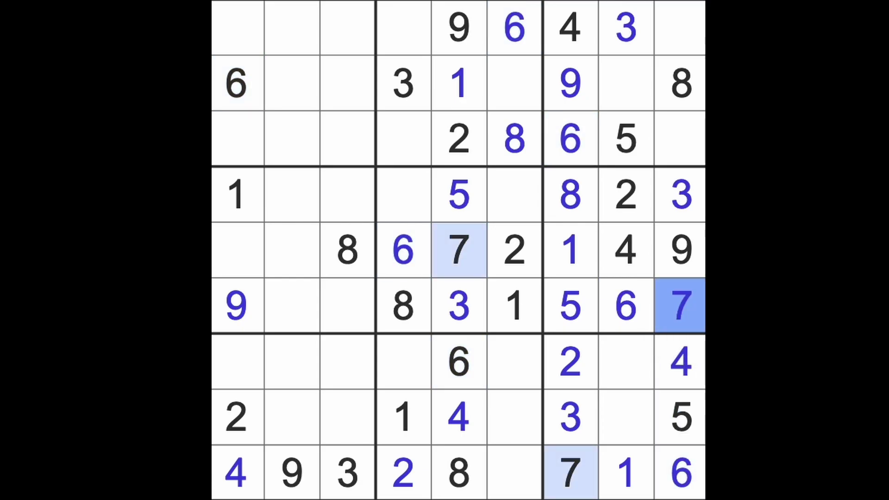
{"action": "left_click", "coordinate": [625, 83]}
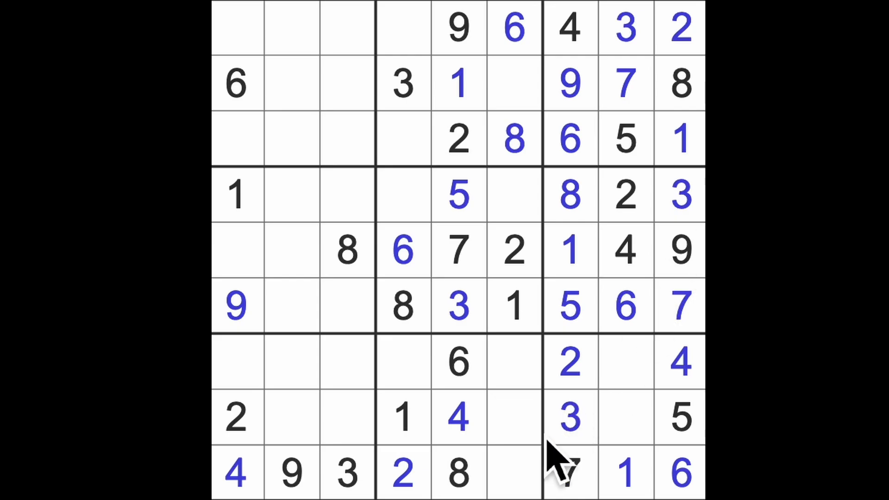
Step: Enter 5 at row 9 column 6 and complete the top-middle and centre boxes
{"action": "left_click", "coordinate": [513, 473]}
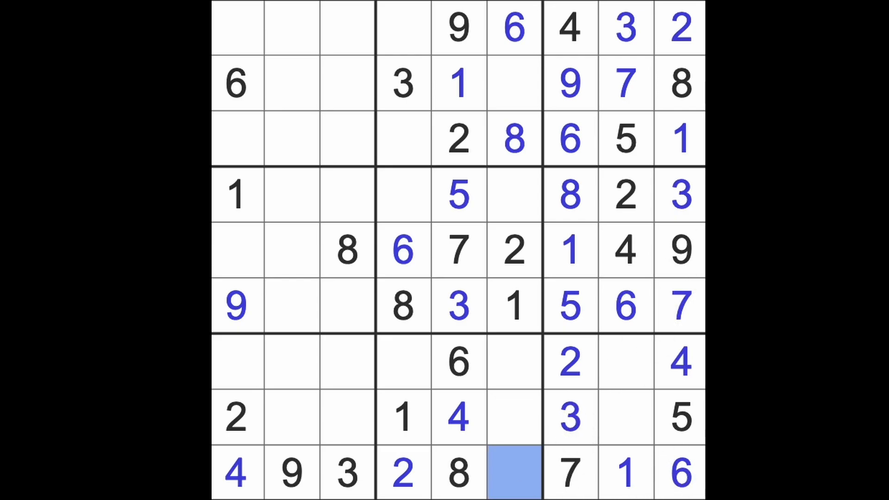
{"action": "type", "text": "5"}
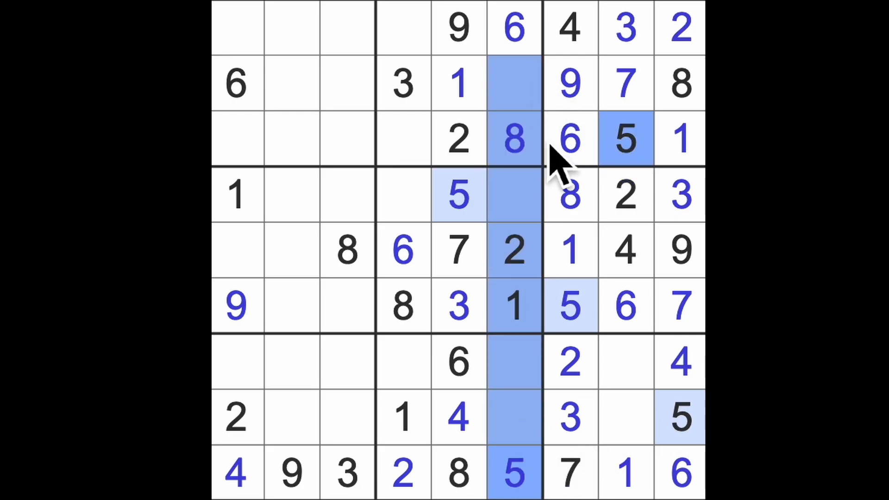
{"action": "left_click", "coordinate": [402, 27]}
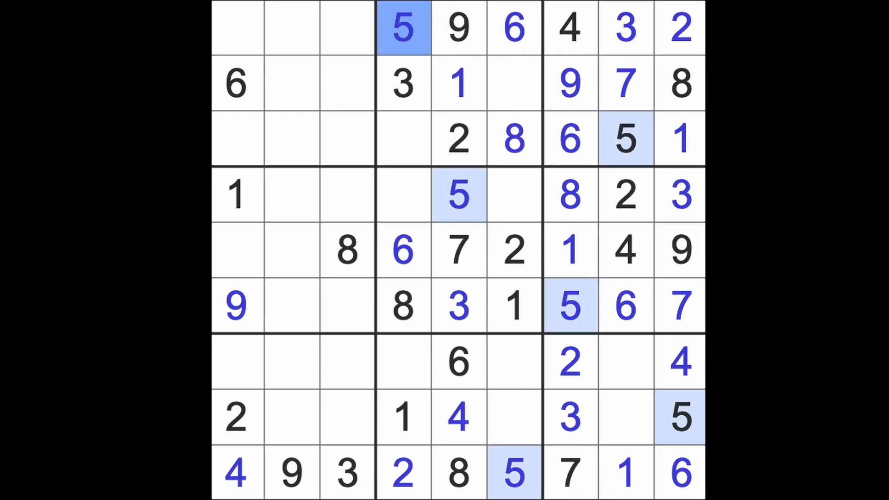
{"action": "left_click", "coordinate": [403, 138]}
{"action": "type", "text": "7"}
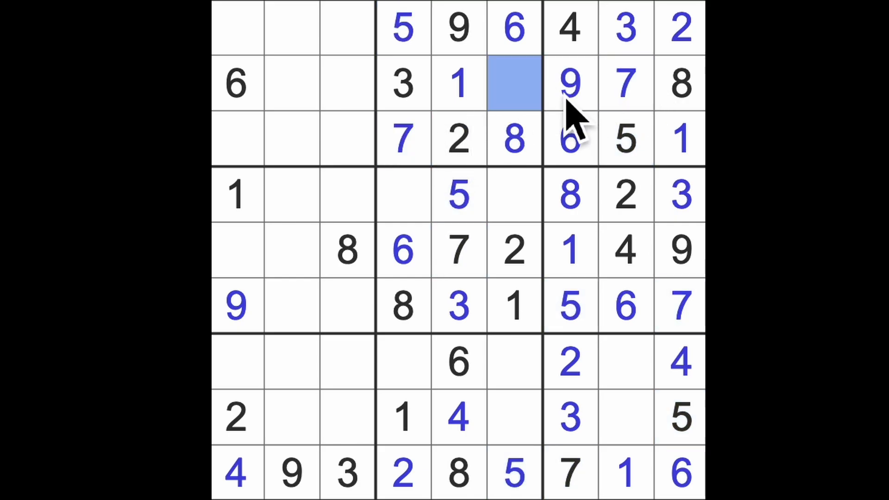
{"action": "left_click", "coordinate": [513, 85]}
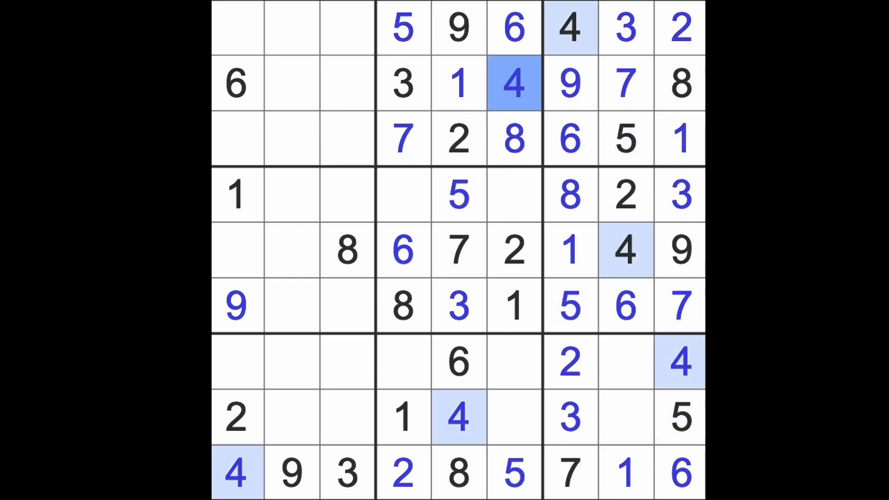
{"action": "left_click", "coordinate": [403, 194]}
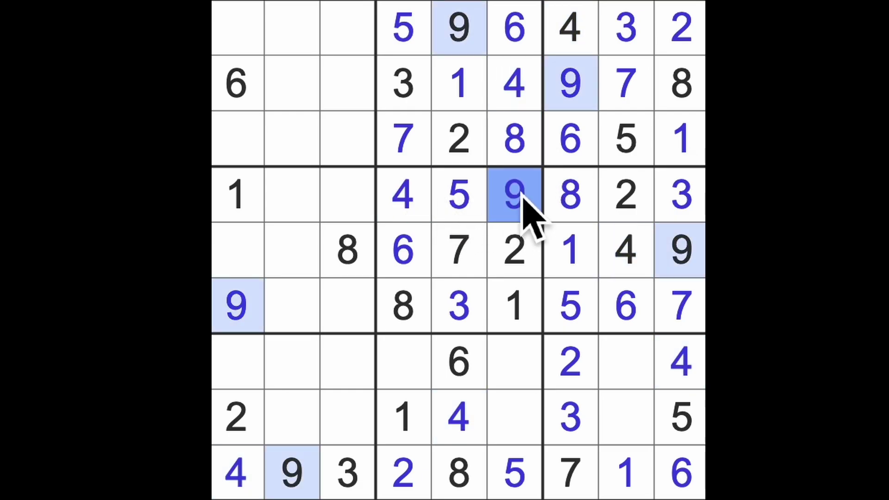
Step: Fill the empty cells in rows 7 and 8 of the bottom boxes
{"action": "left_click", "coordinate": [403, 363]}
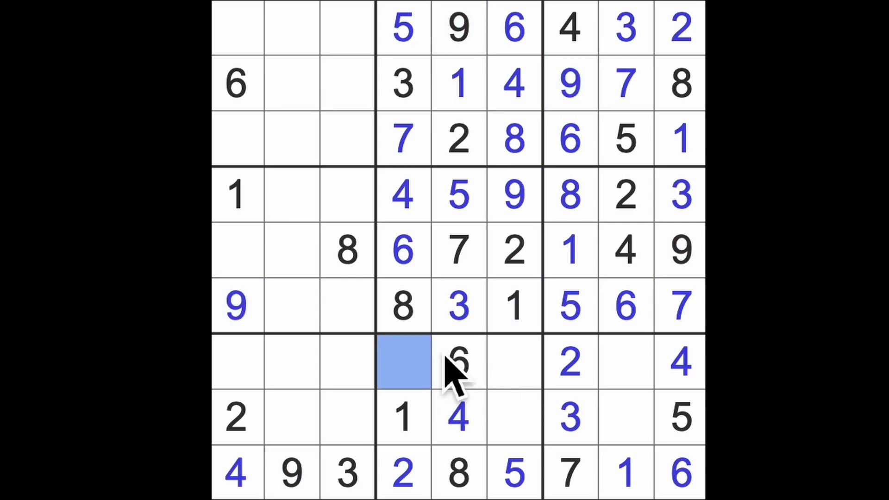
{"action": "left_click", "coordinate": [403, 363]}
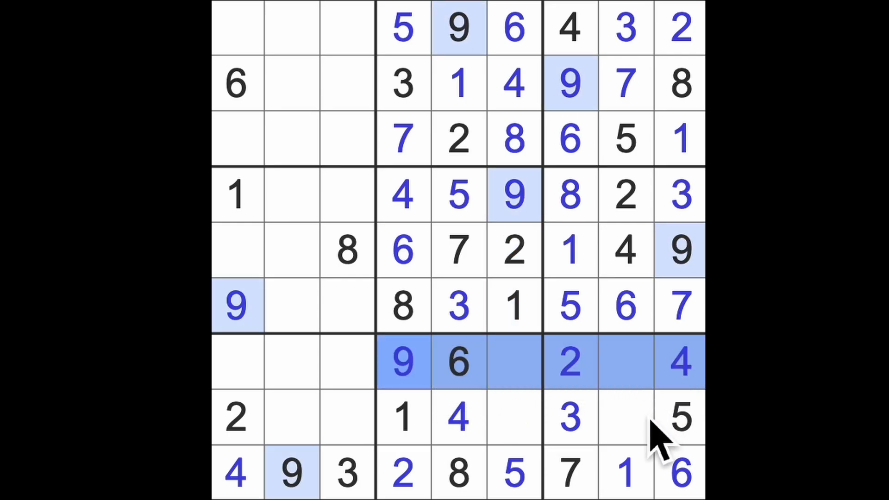
{"action": "left_click", "coordinate": [627, 363]}
{"action": "type", "text": "8"}
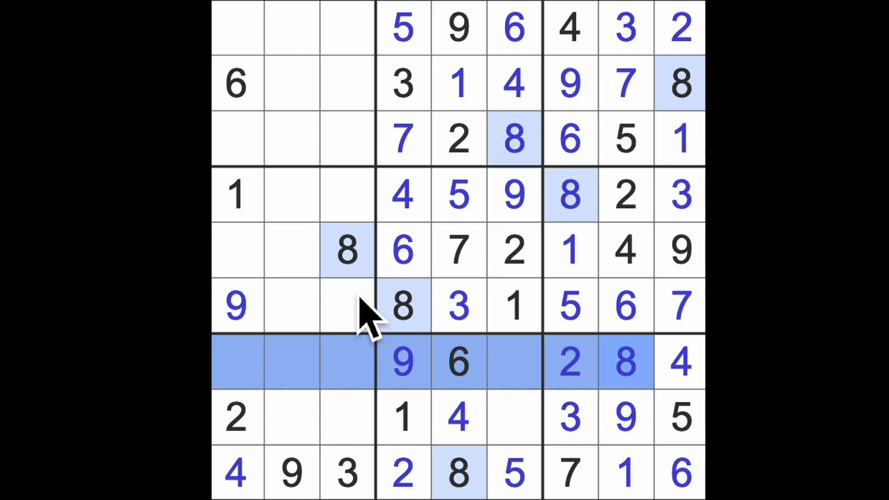
Step: Enter 8s at row 8 col 2 and the top-left cell, 3 and 7 in column 6, and 6 at row 8 col 3
{"action": "left_click", "coordinate": [290, 417]}
{"action": "type", "text": "8"}
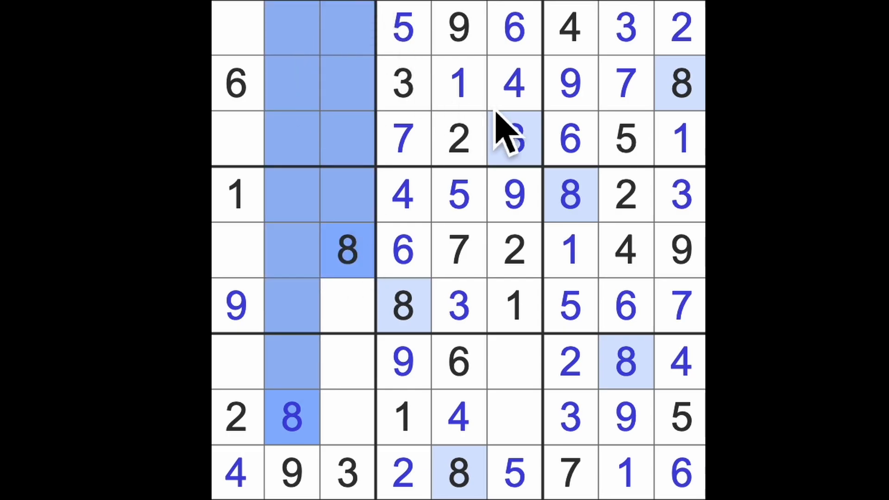
{"action": "left_click", "coordinate": [237, 27]}
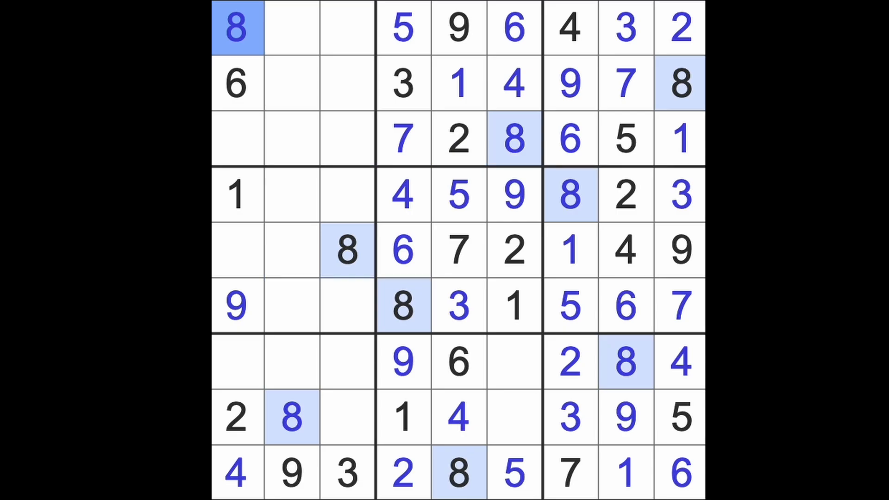
{"action": "left_click", "coordinate": [513, 417]}
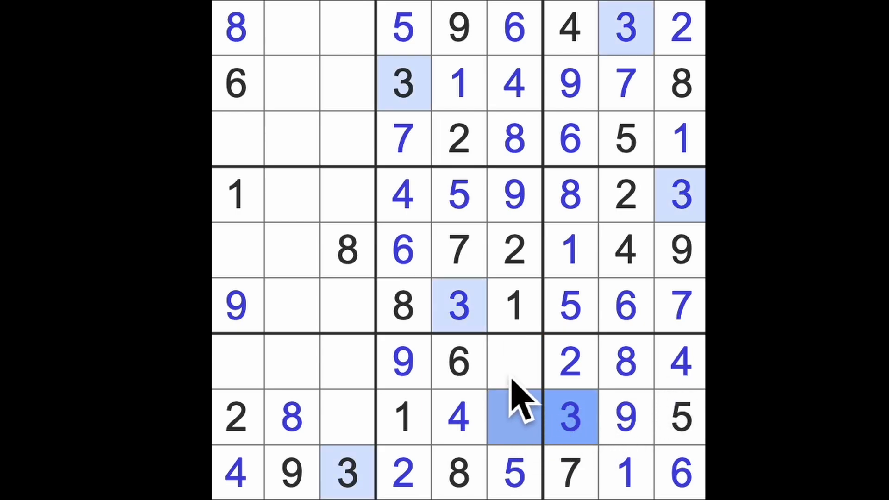
{"action": "left_click", "coordinate": [515, 418]}
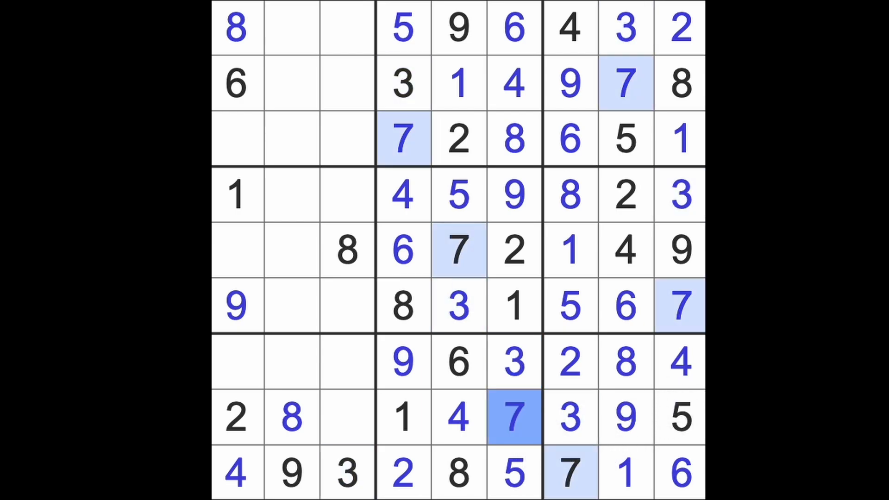
{"action": "left_click", "coordinate": [348, 418]}
{"action": "type", "text": "6"}
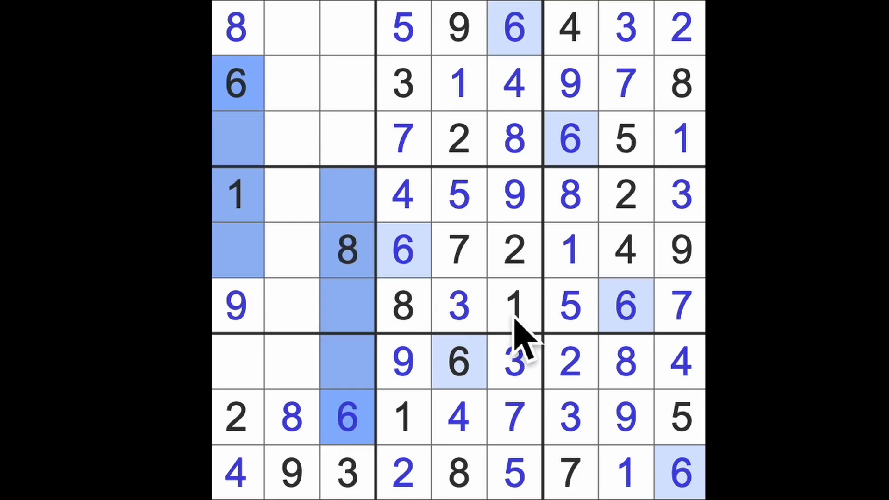
Step: Fill 6 and 7 in row 4's left box and 7s at row 1 col 2 and row 7 col 1
{"action": "left_click", "coordinate": [292, 196]}
{"action": "type", "text": "6"}
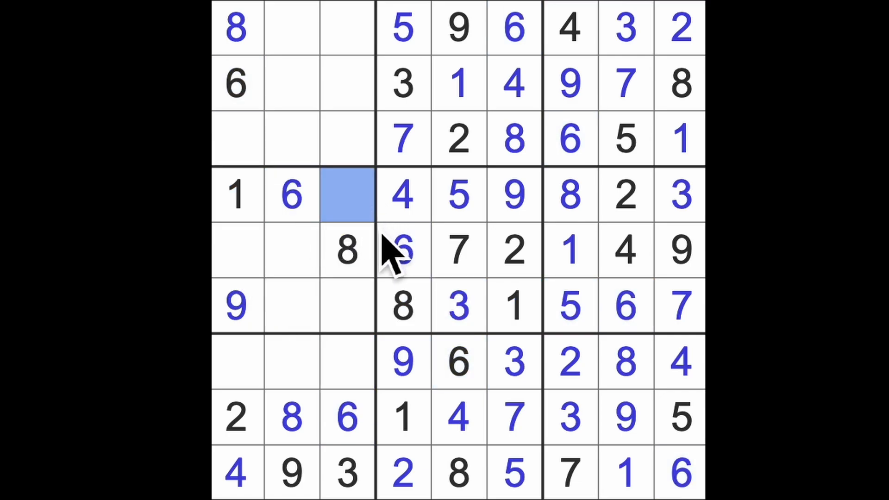
{"action": "type", "text": "7"}
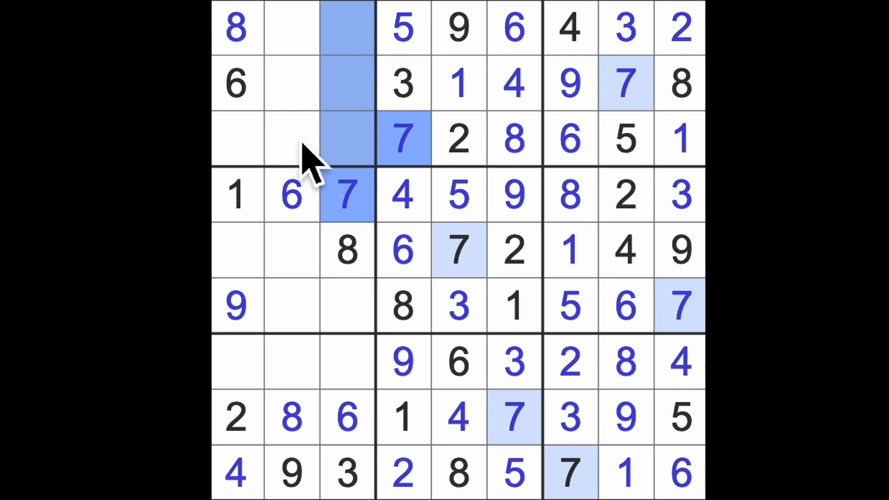
{"action": "left_click", "coordinate": [291, 27]}
{"action": "type", "text": "7"}
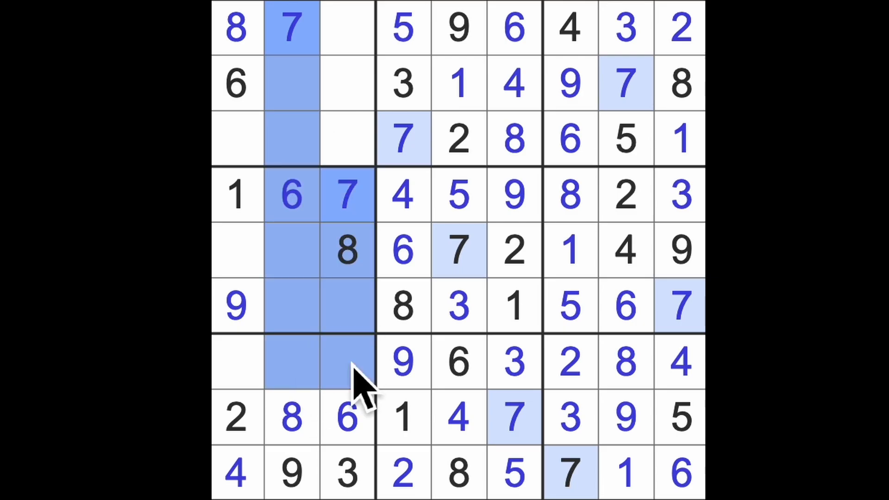
{"action": "left_click", "coordinate": [237, 362]}
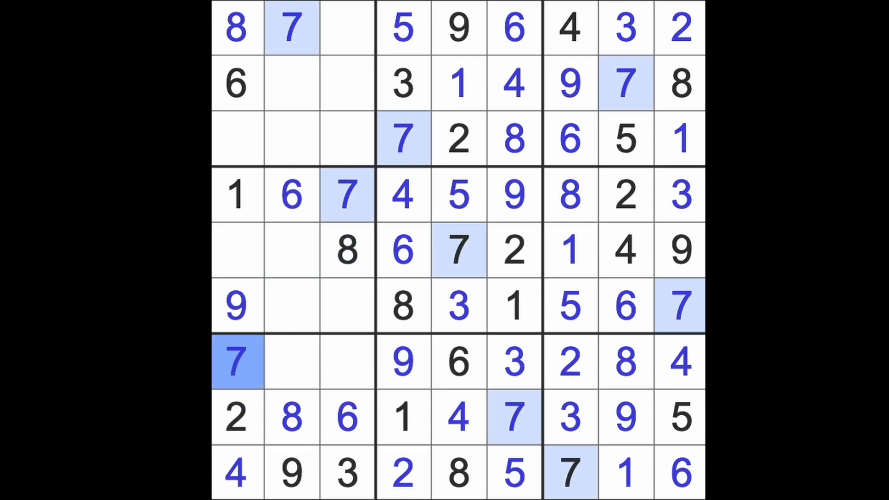
{"action": "left_click", "coordinate": [348, 362]}
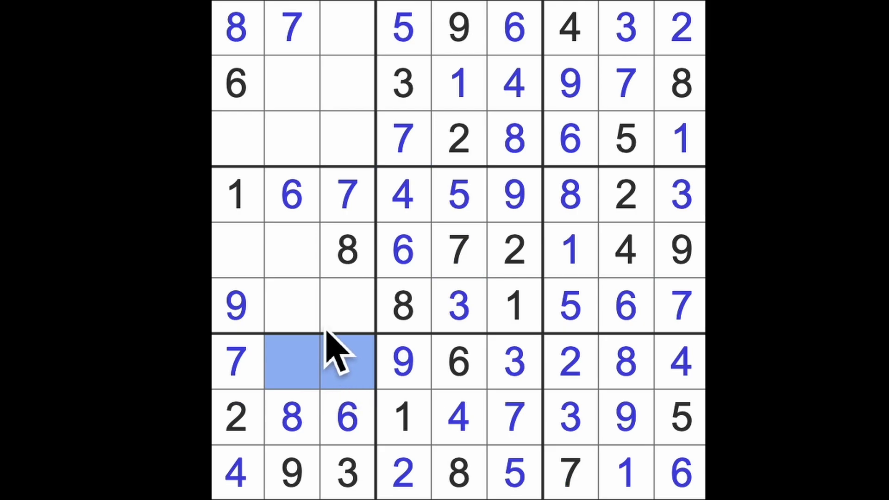
{"action": "left_click", "coordinate": [292, 249]}
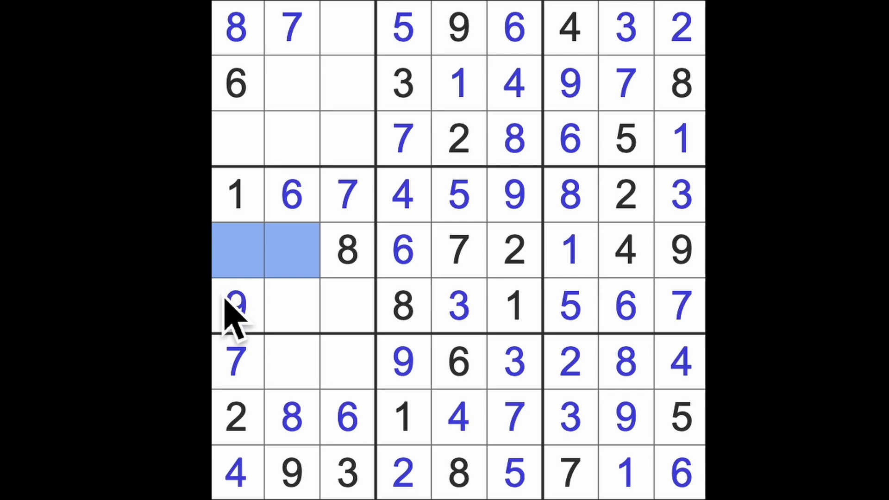
{"action": "mouse_move", "coordinate": [291, 310]}
{"action": "type", "text": "3"}
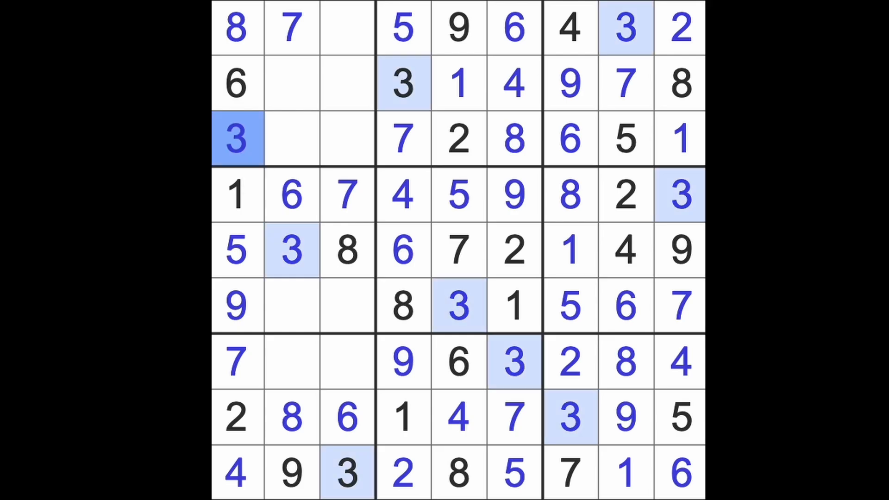
{"action": "mouse_move", "coordinate": [352, 62]}
{"action": "type", "text": "1"}
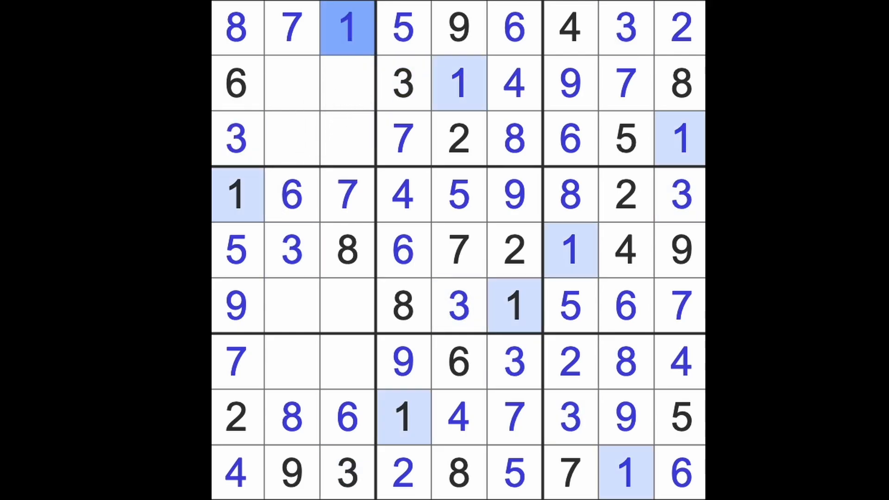
Step: Enter 1 and 5 in row 7's left box, fill row 2's left cells, and a 9 in row 6 that conflicts
{"action": "left_click", "coordinate": [292, 362]}
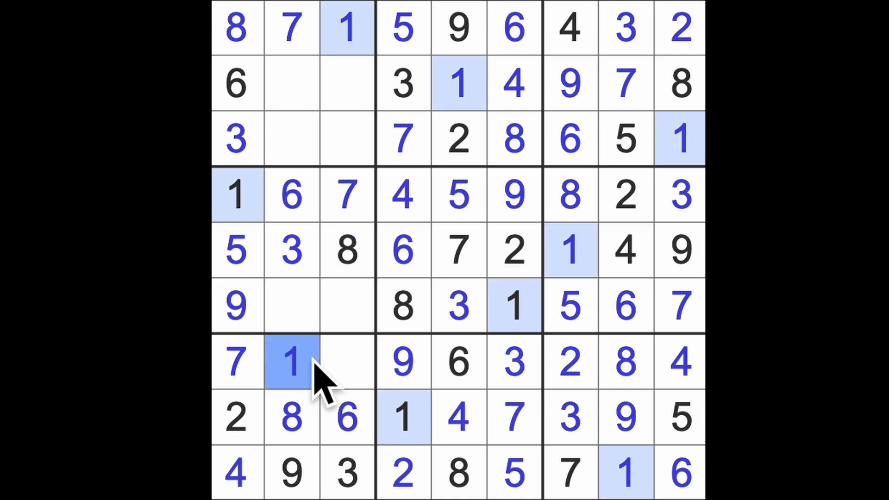
{"action": "left_click", "coordinate": [345, 363]}
{"action": "type", "text": "5"}
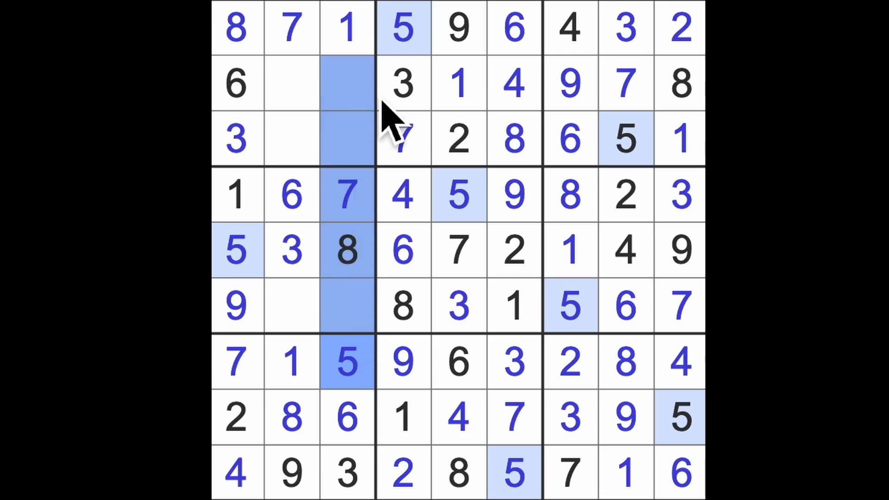
{"action": "left_click", "coordinate": [292, 83]}
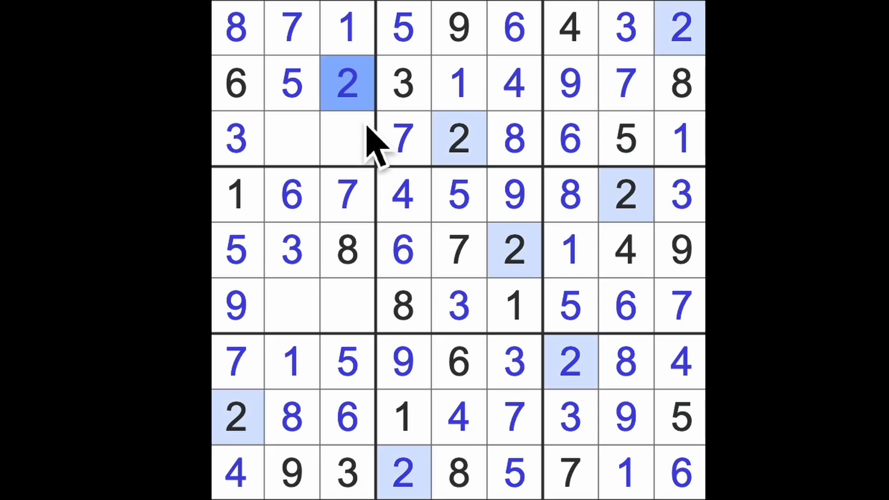
{"action": "left_click", "coordinate": [347, 307]}
{"action": "type", "text": "9"}
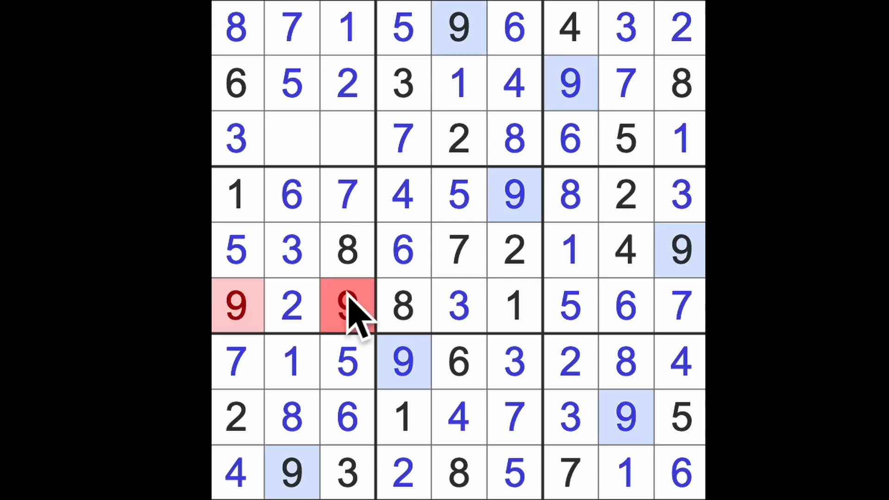
Step: Replace row 6's red 9 with a 4 and fill row 3's last empty cell to complete the grid
{"action": "left_click", "coordinate": [347, 306]}
{"action": "type", "text": "4"}
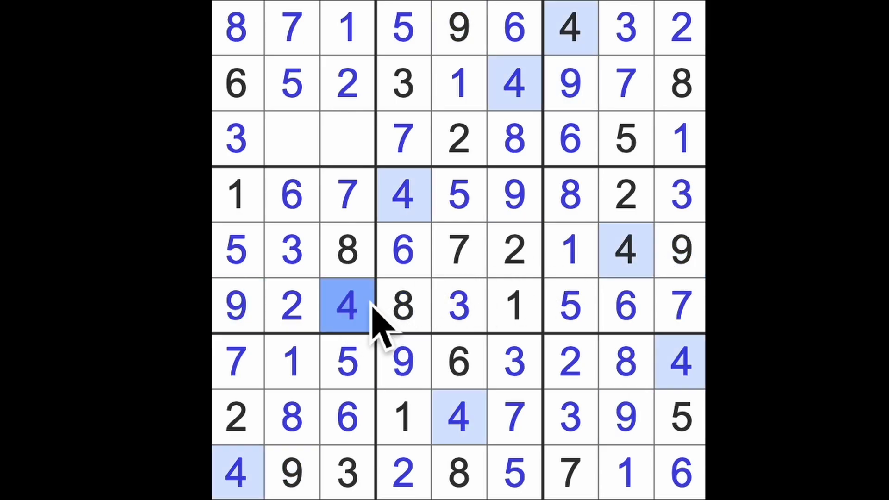
{"action": "left_click", "coordinate": [346, 139]}
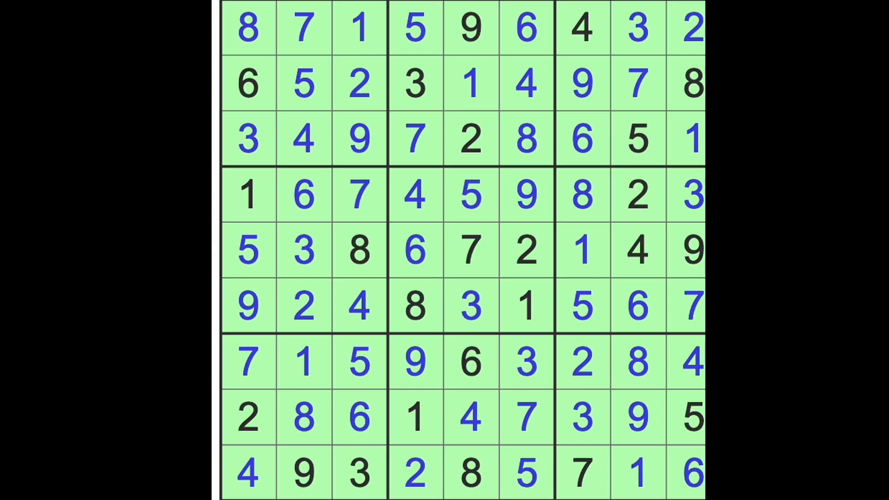
{"action": "mouse_move", "coordinate": [360, 176]}
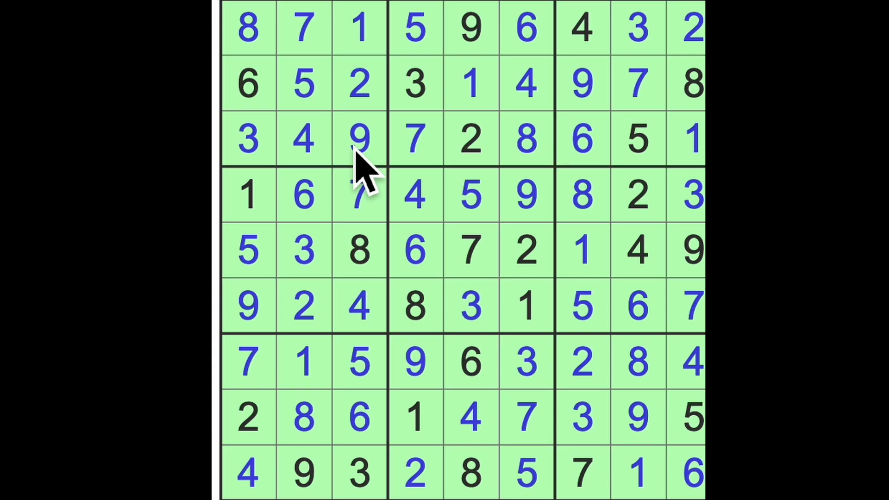
{"action": "mouse_move", "coordinate": [352, 176]}
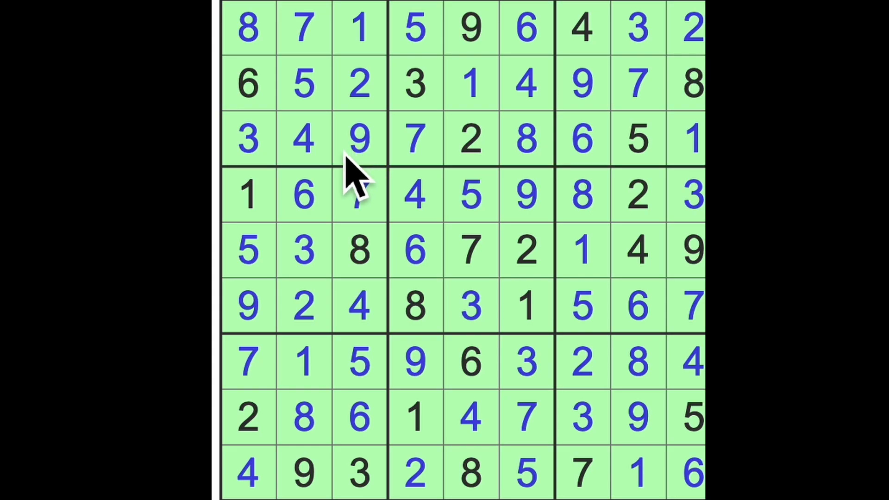